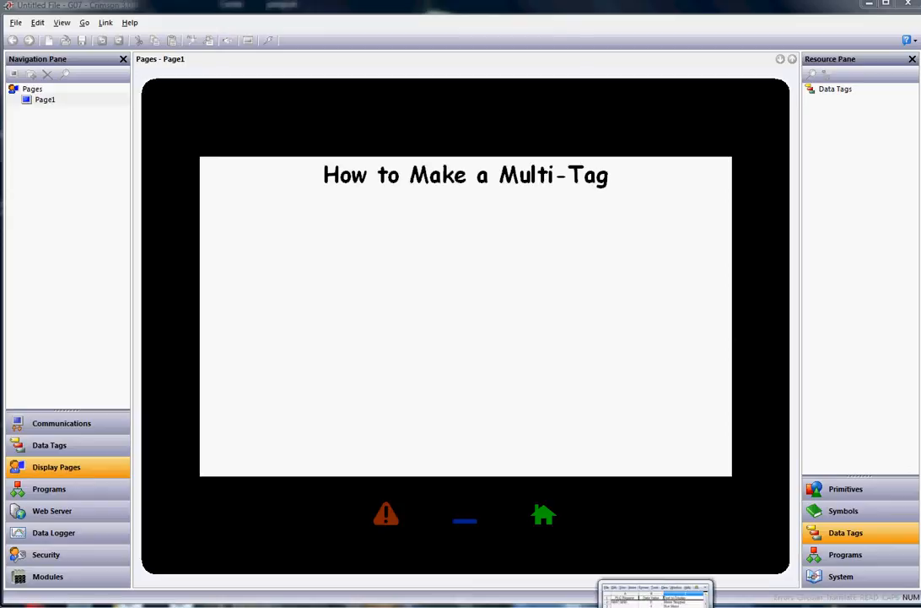
Create a new data tag and name it Motor_Status
click(655, 594)
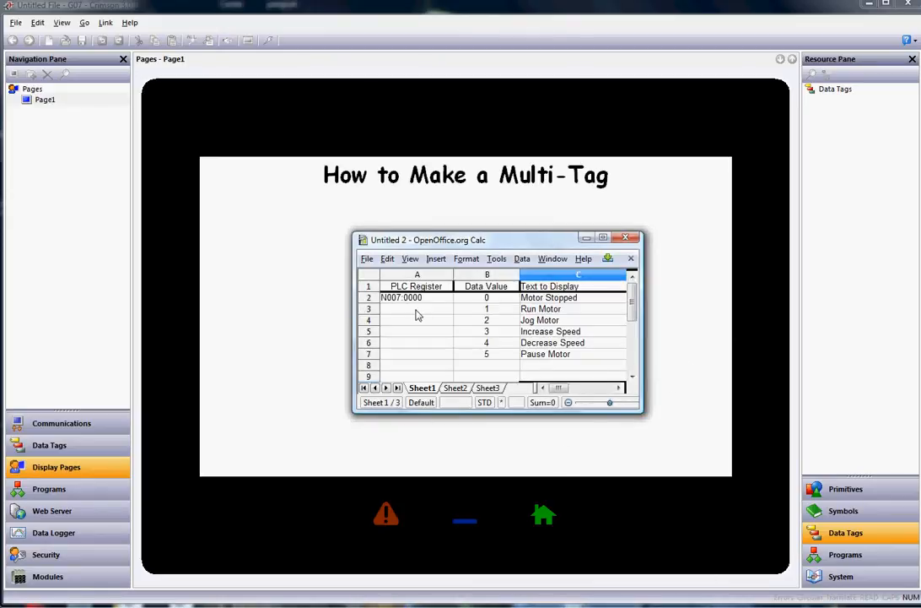
mouse_move(424, 307)
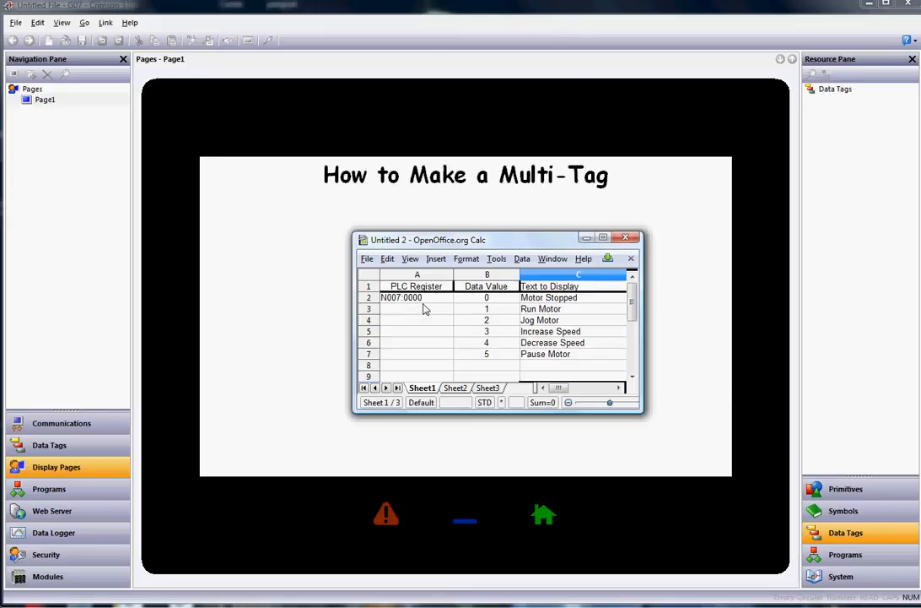
mouse_move(479, 306)
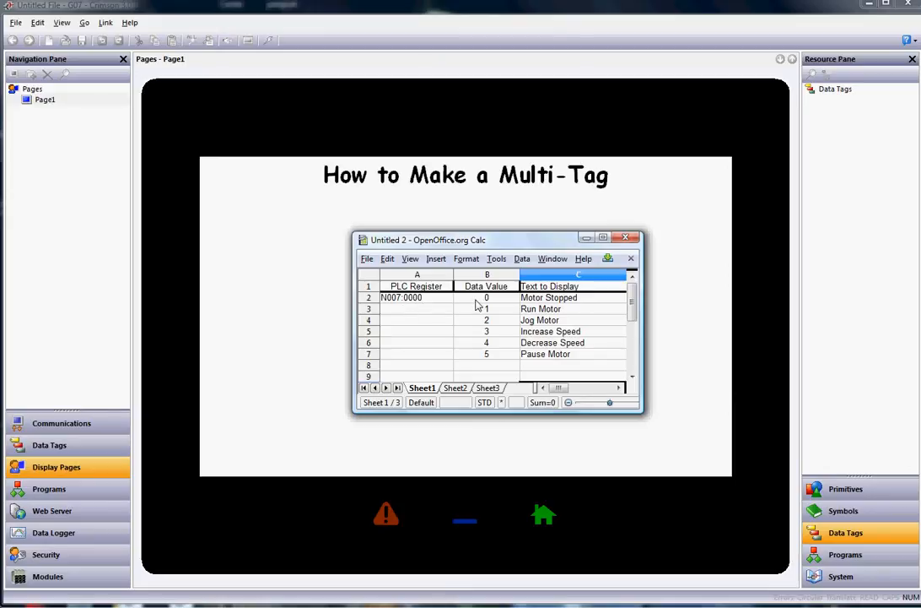
mouse_move(492, 368)
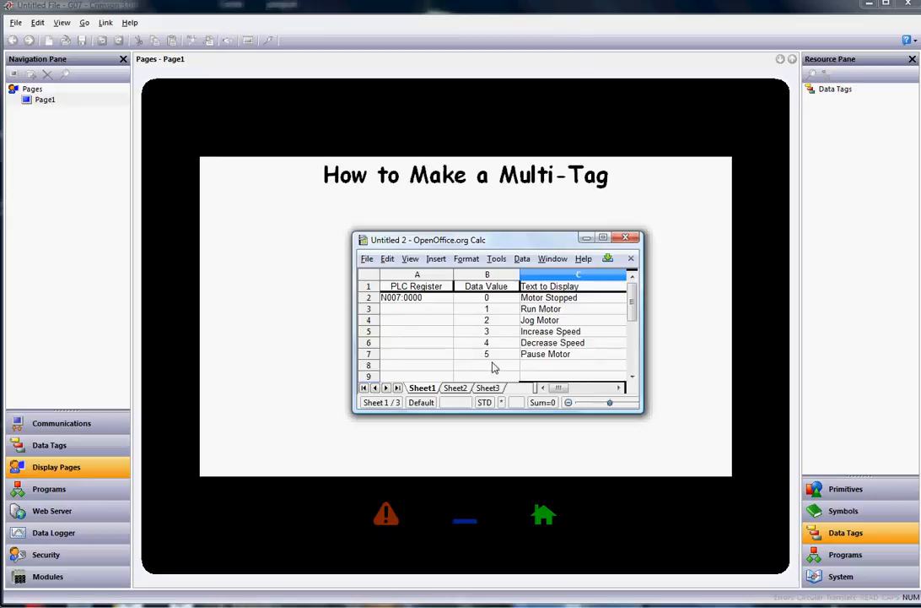
mouse_move(599, 316)
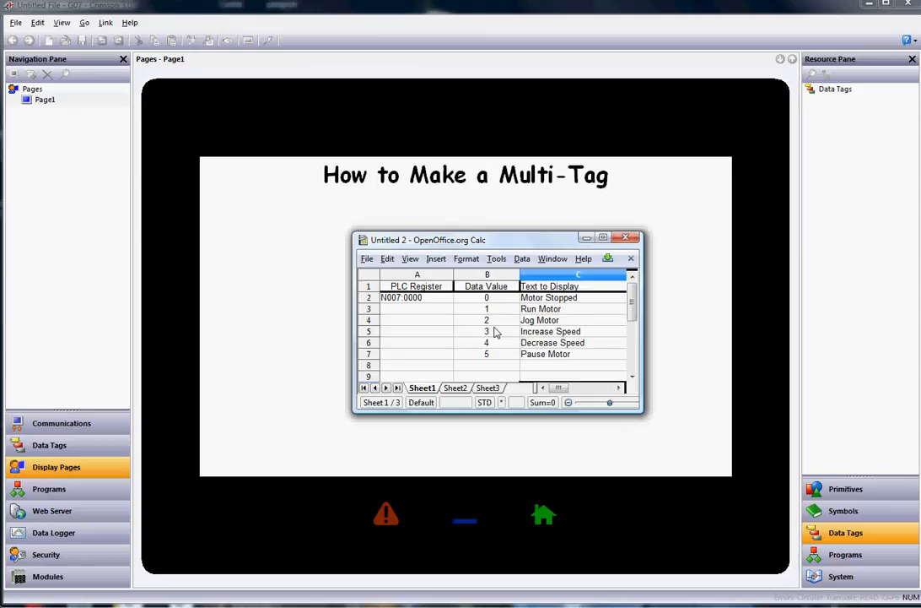
mouse_move(497, 341)
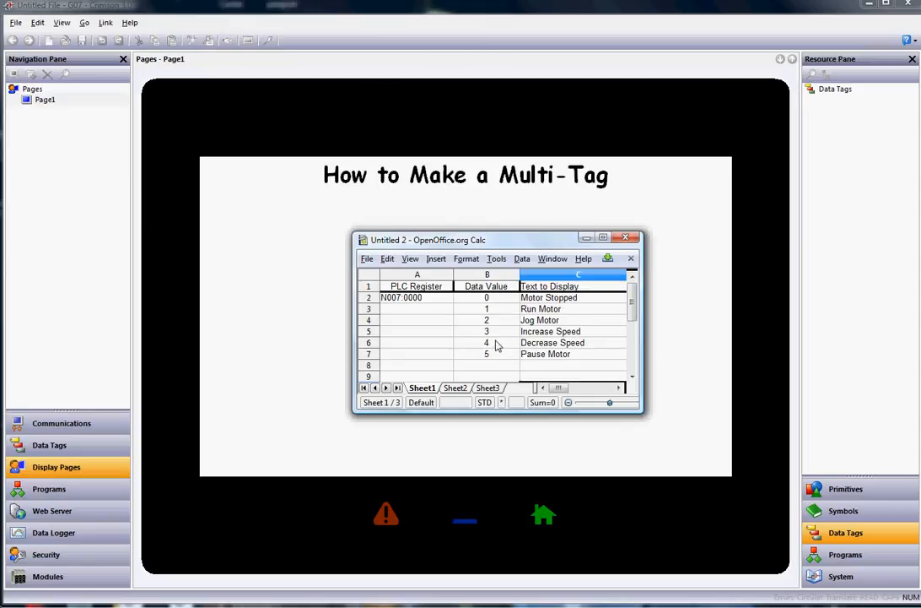
mouse_move(692, 354)
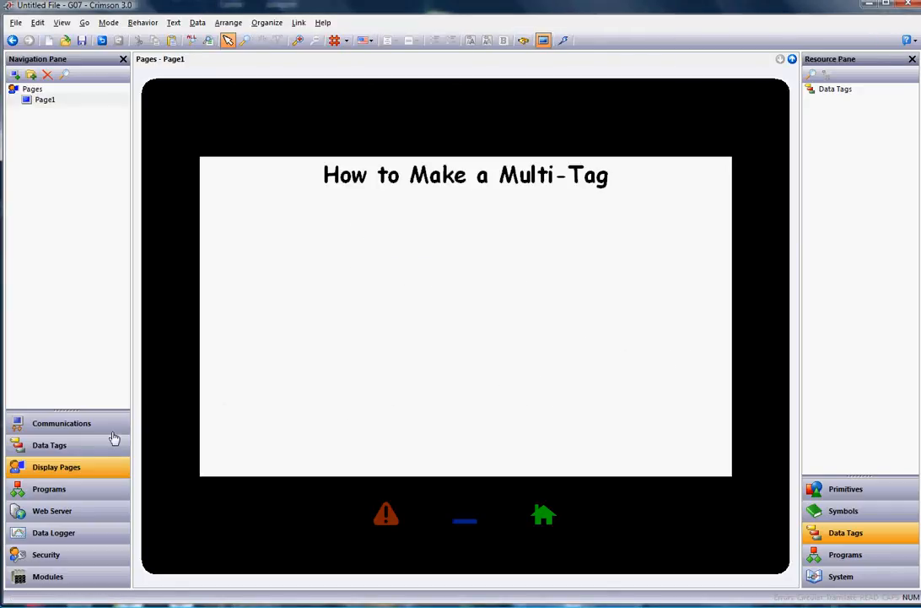
click(49, 445)
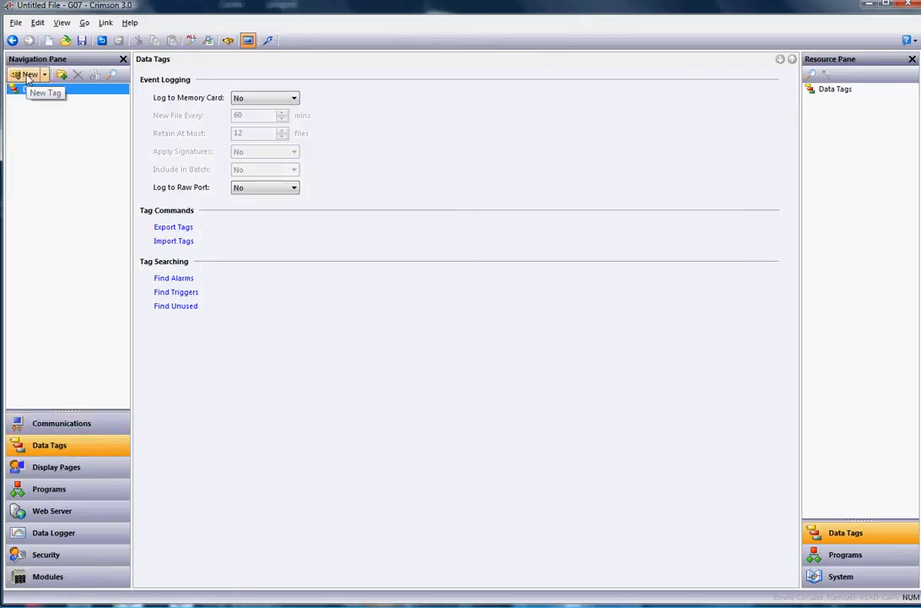
click(25, 74)
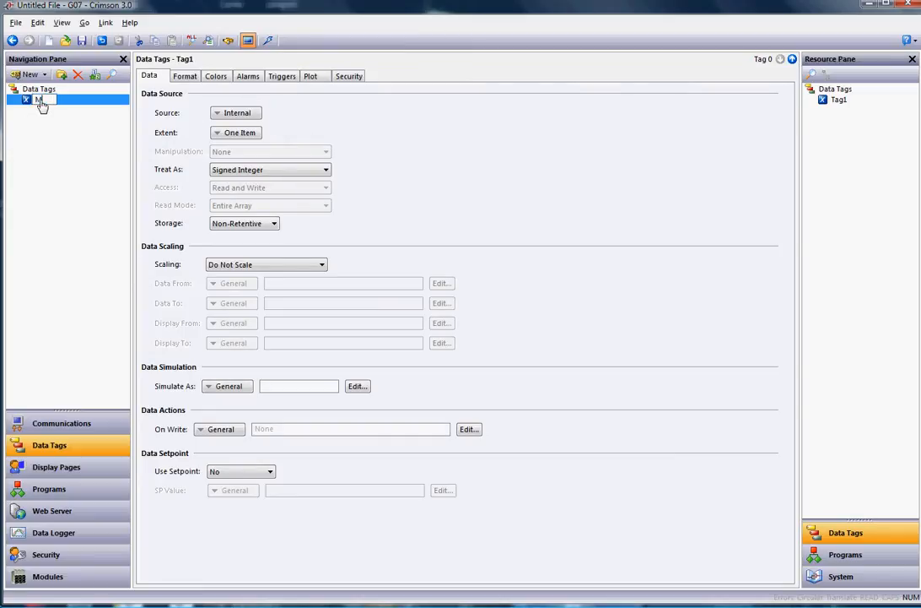
text(Motor_Status)
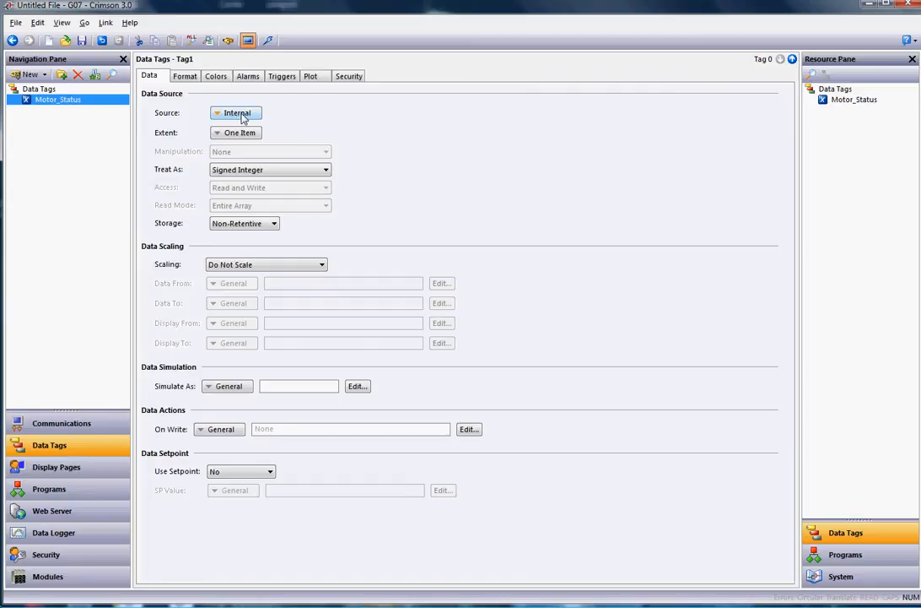
Source Motor_Status from the AB_PLC device at integer address N007:0000
click(237, 111)
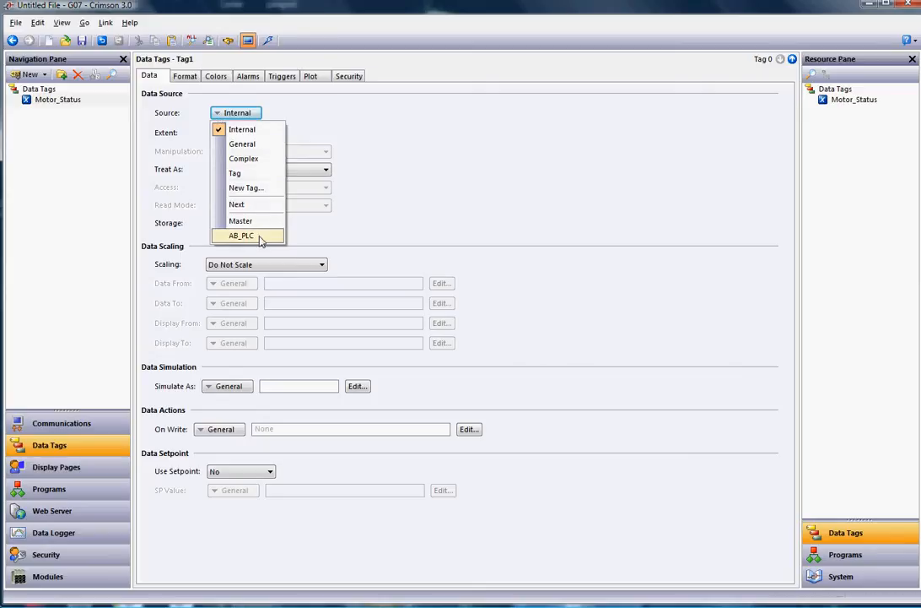
click(243, 236)
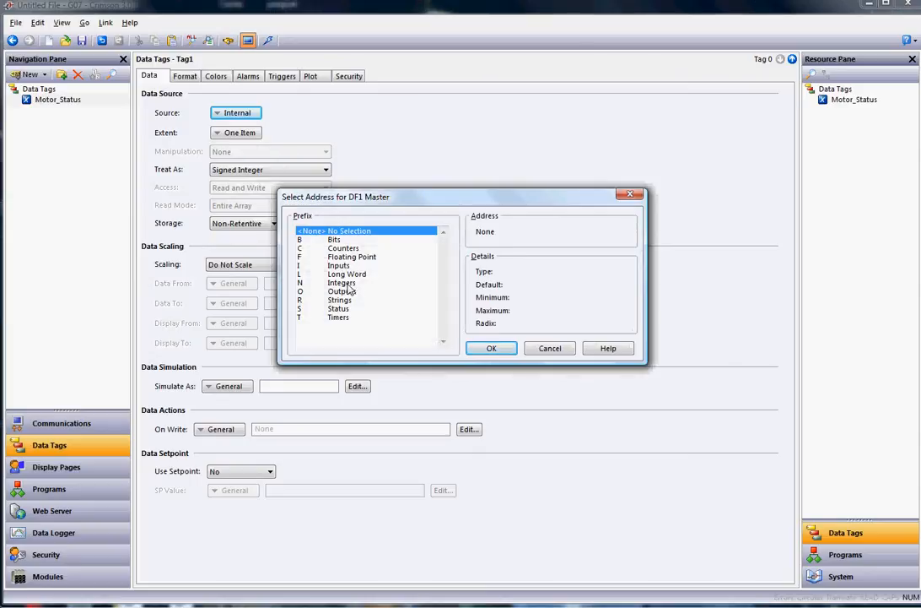
click(346, 282)
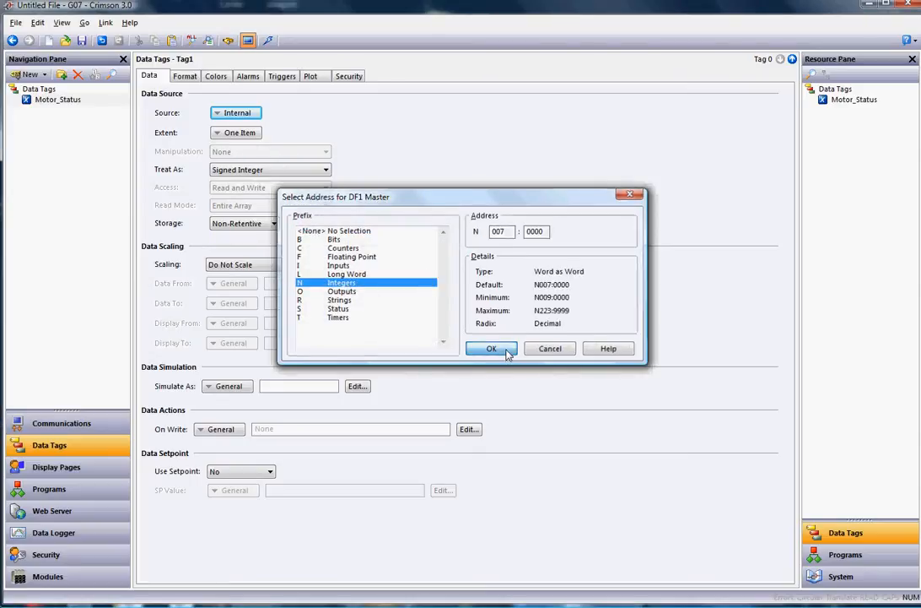
click(492, 348)
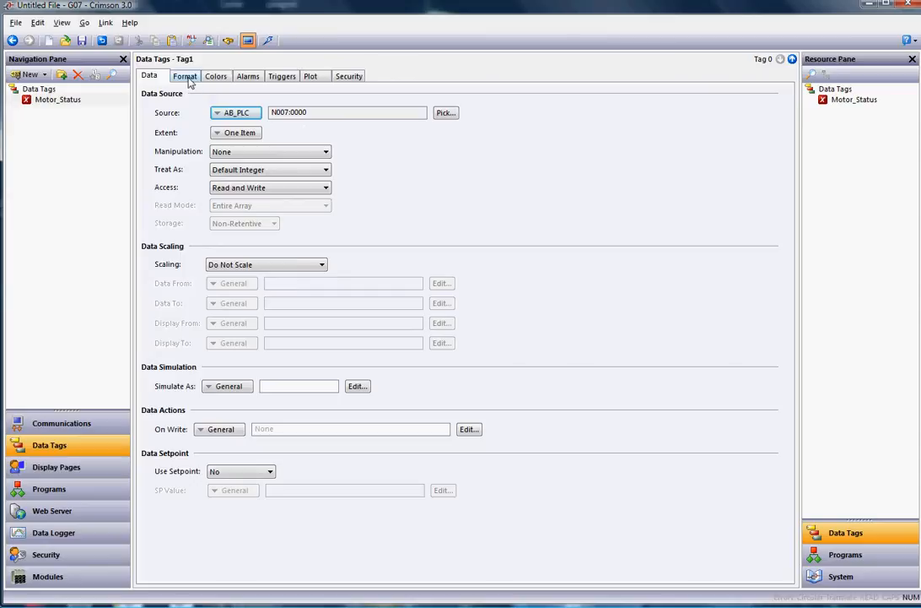
Set the tag's Format Type to Multi-State, giving default states S1, S2, S3
click(184, 76)
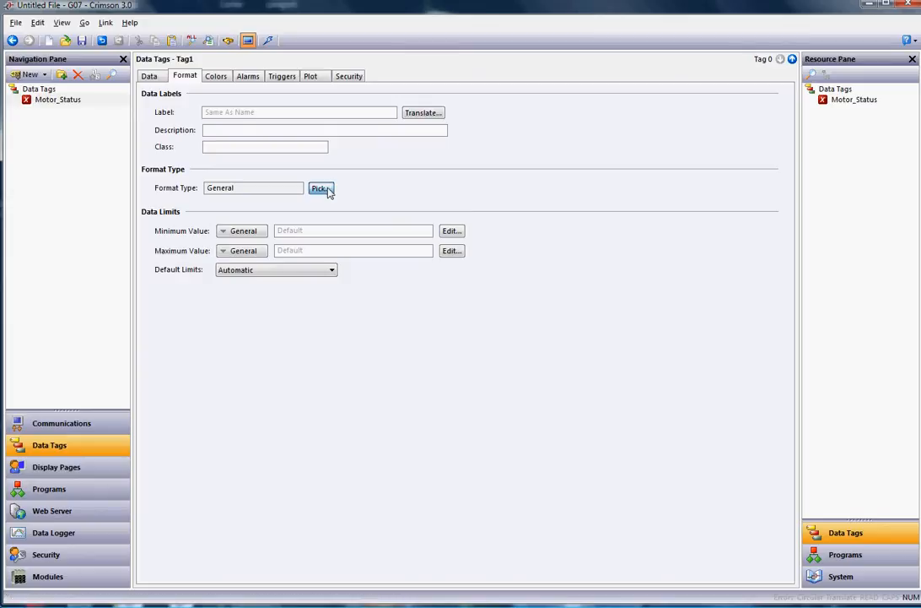
click(321, 189)
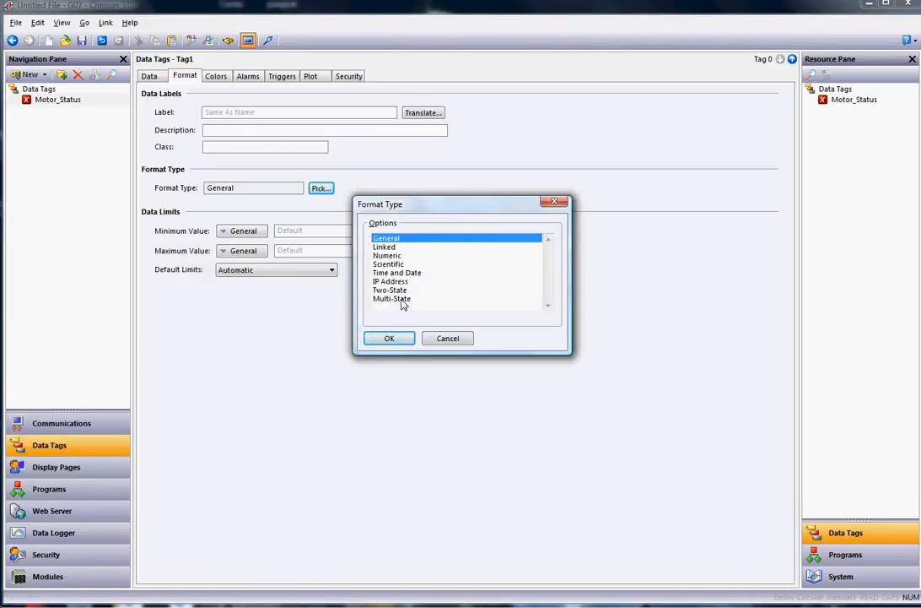
click(391, 297)
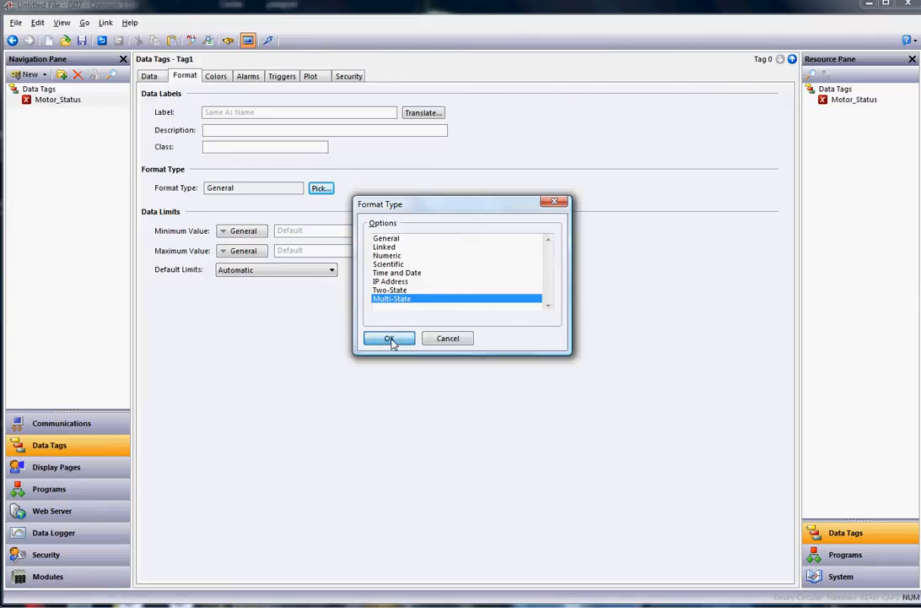
click(388, 338)
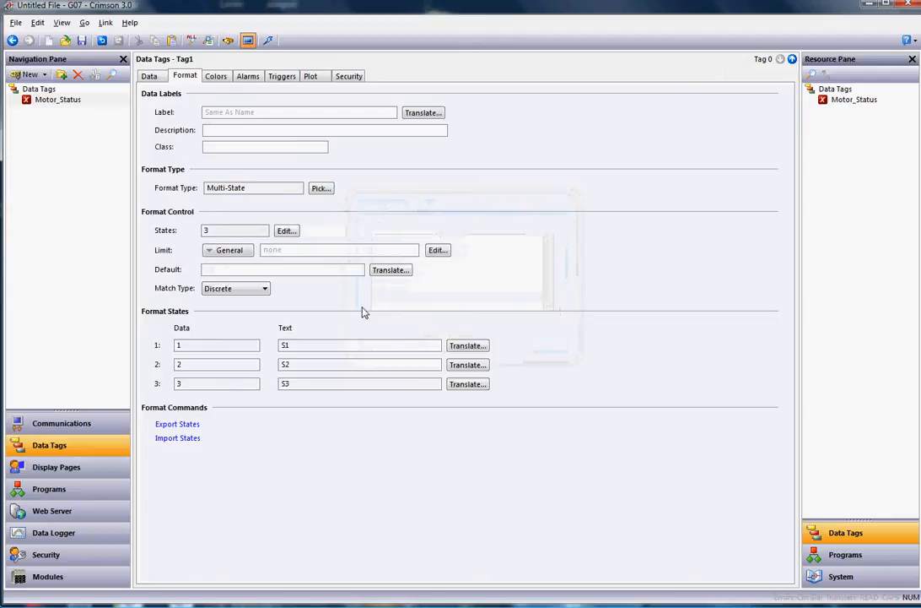
mouse_move(165, 275)
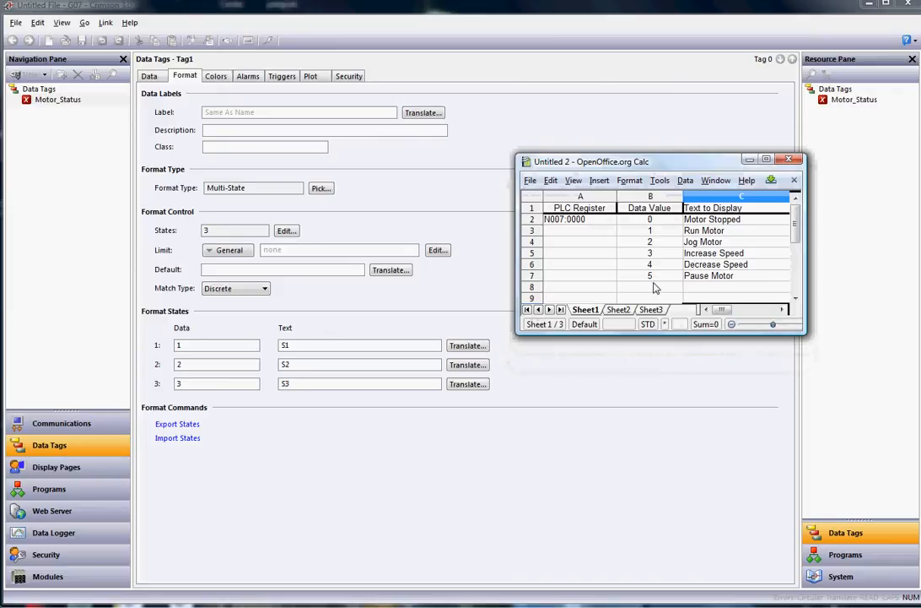
mouse_move(660, 294)
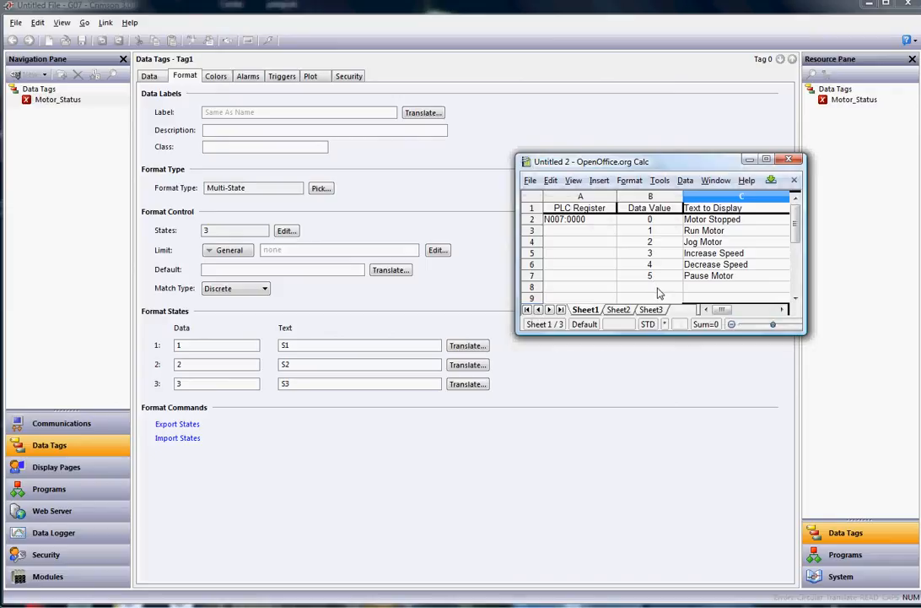
mouse_move(480, 272)
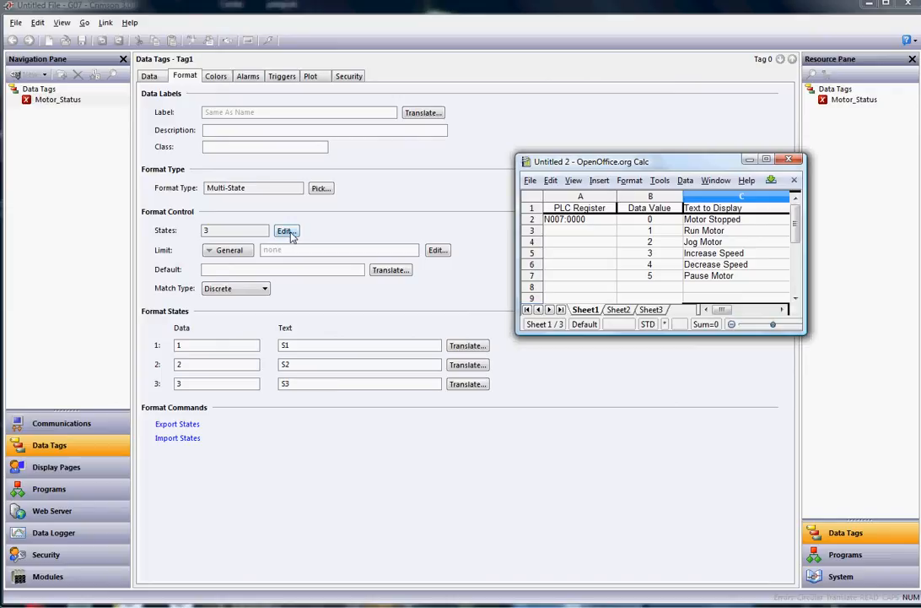
Raise the Multi-State state count from three to six
click(793, 159)
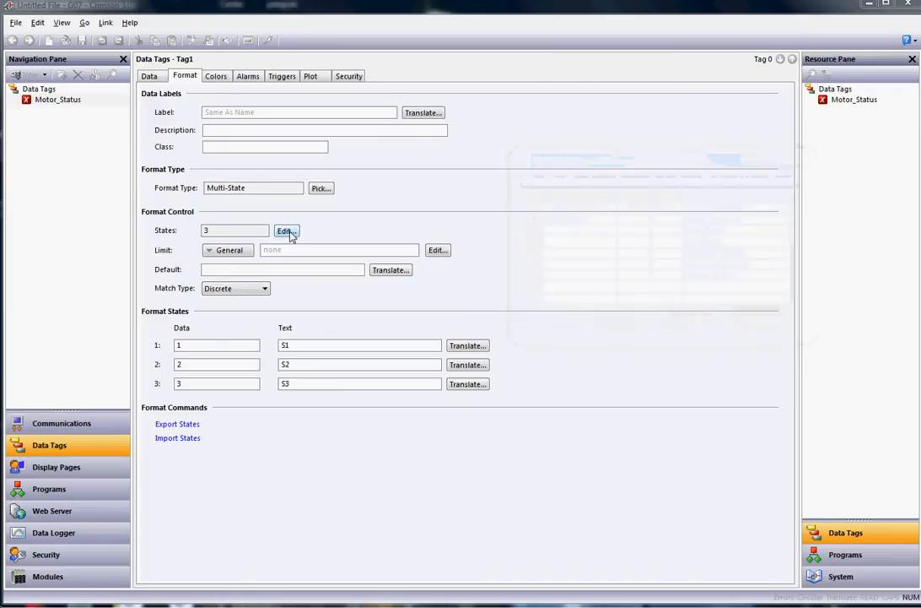
click(286, 229)
text(6)
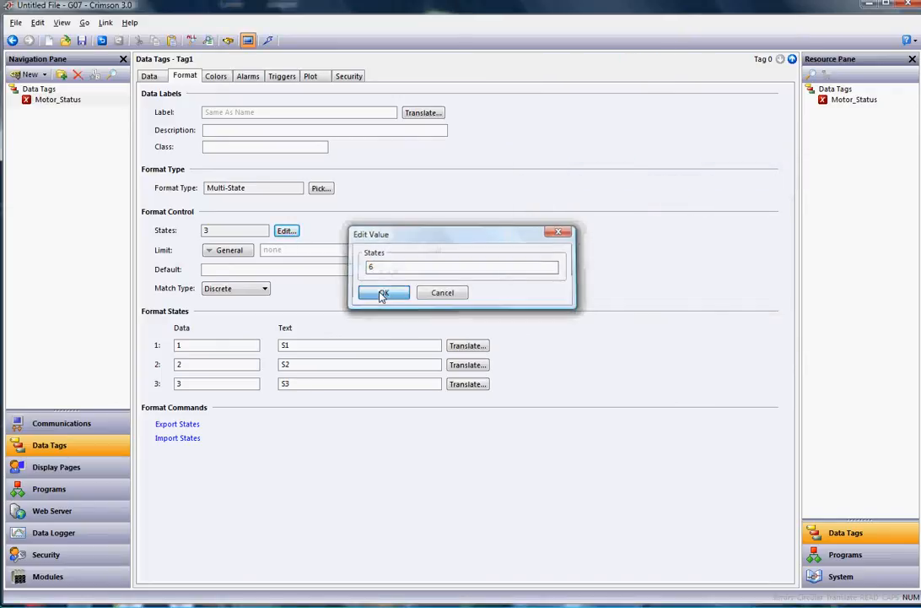
click(384, 292)
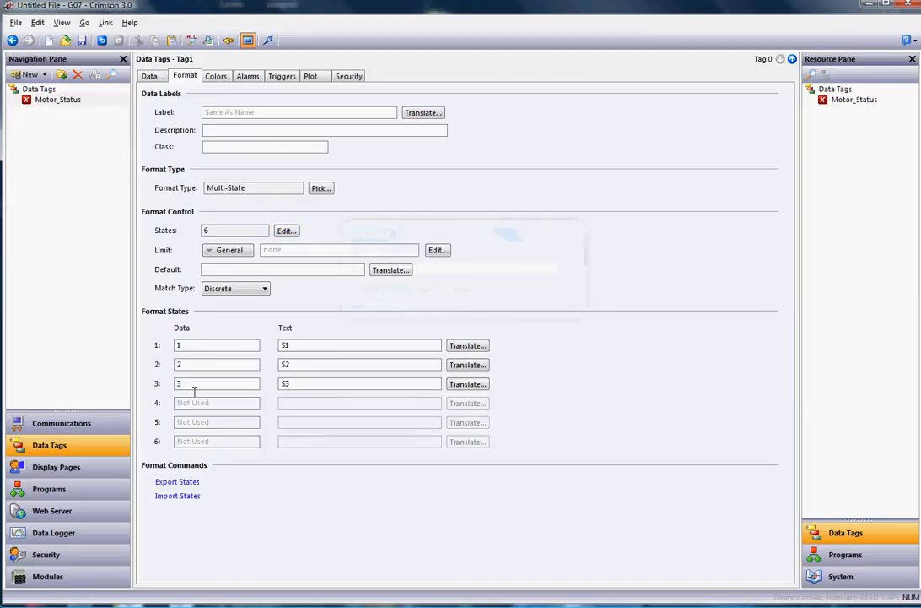
Give the six states data values 0 through 5
click(216, 344)
text(0)
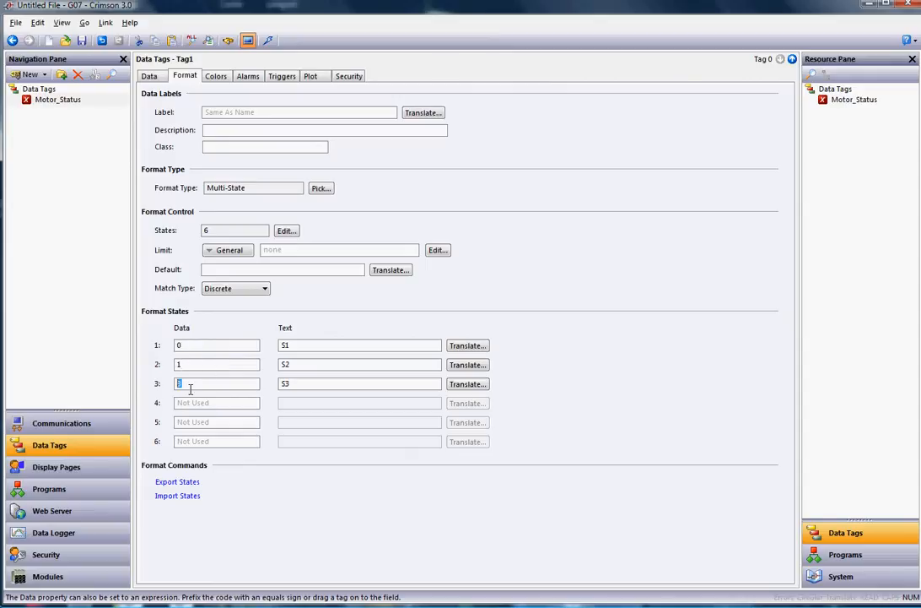
text(3)
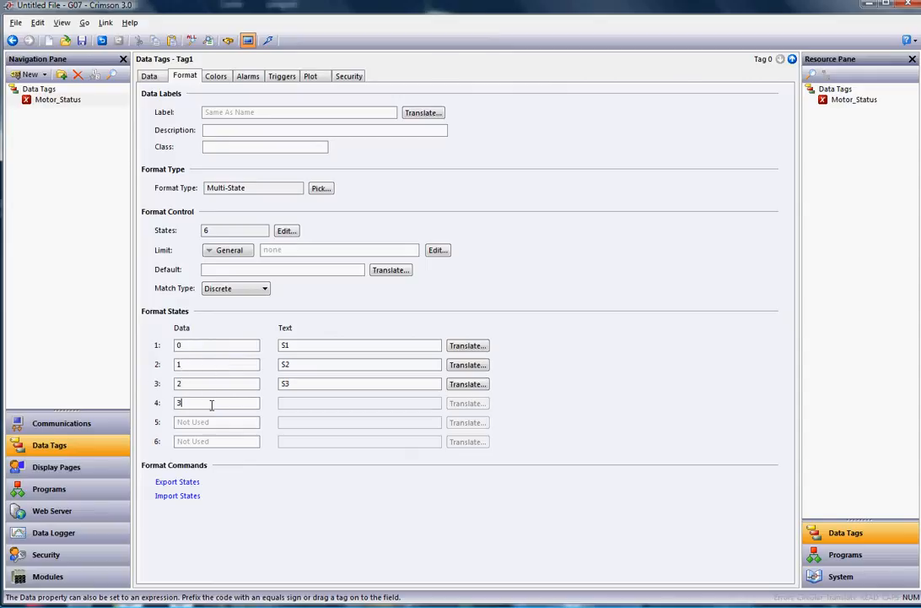
text(4)
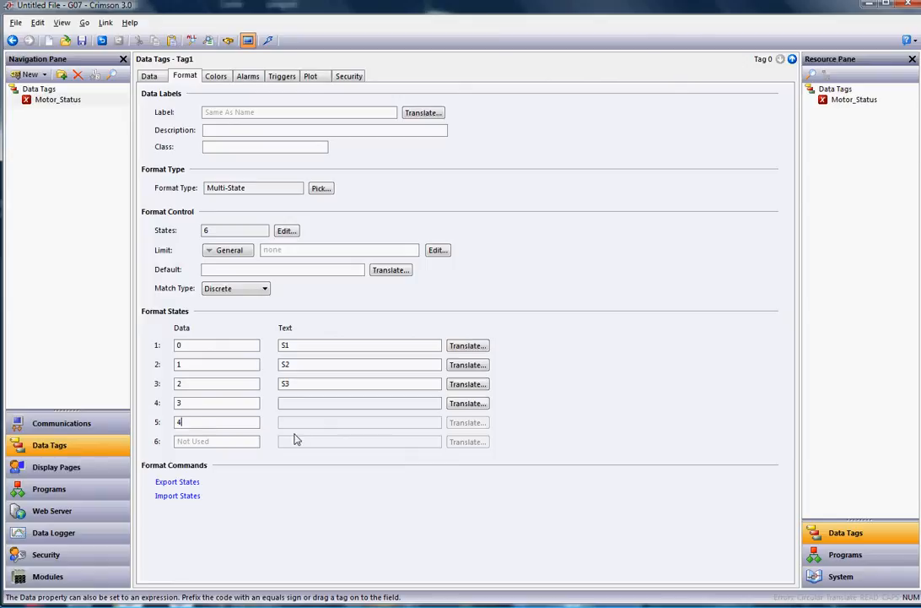
click(216, 441)
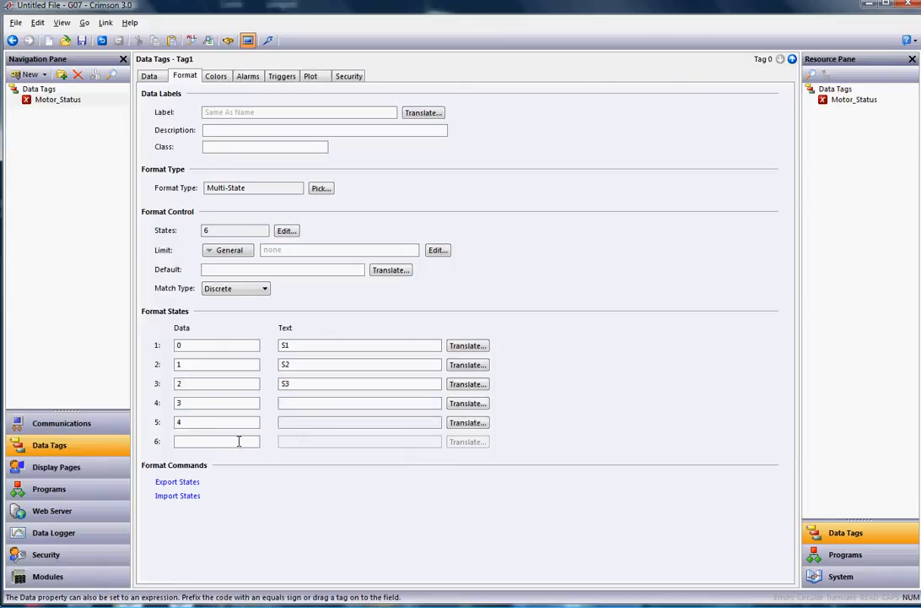
text(5)
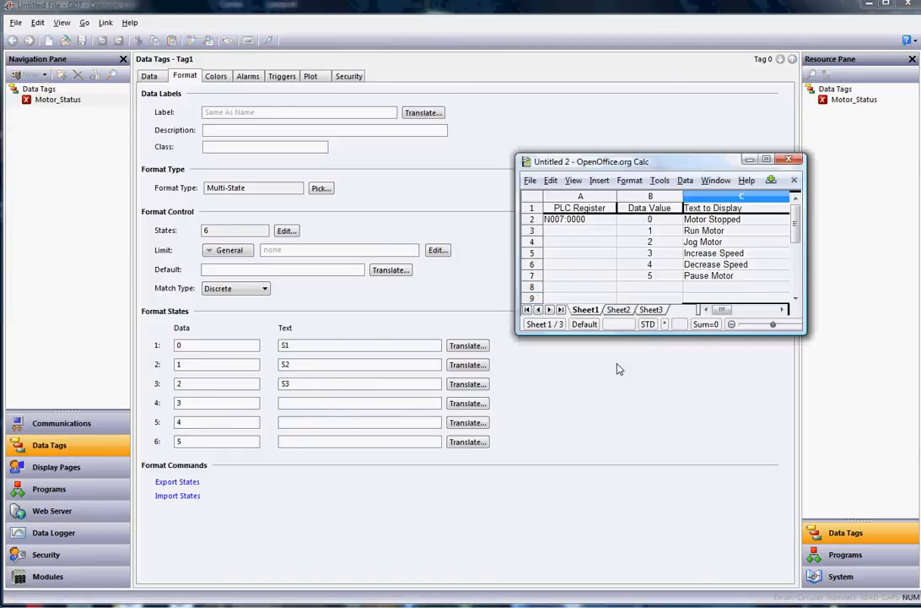
mouse_move(662, 270)
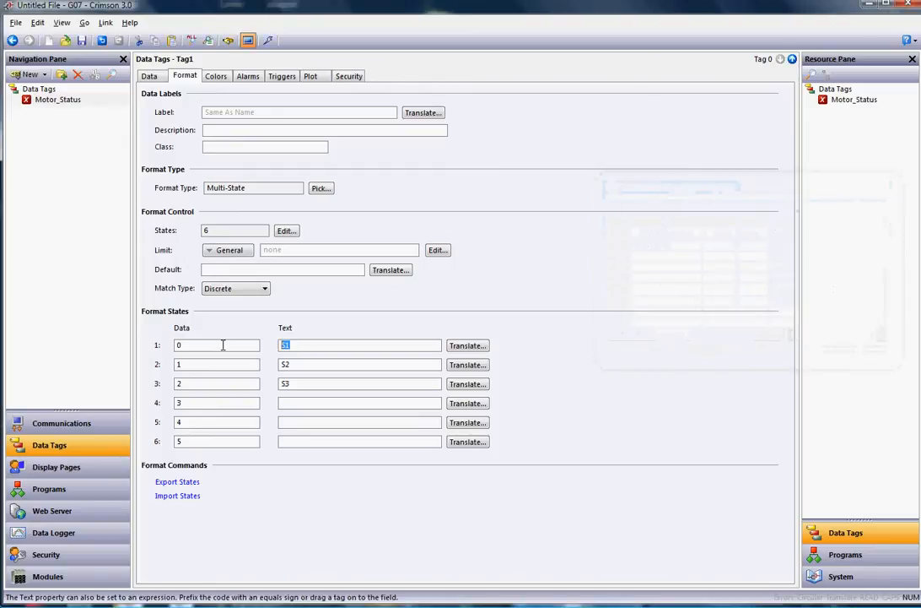
Enter state texts Motor Stopped, Run Motor, Jog Motor, Increase Speed, Decrease Speed, Pause Motor
text(Motor Stopped)
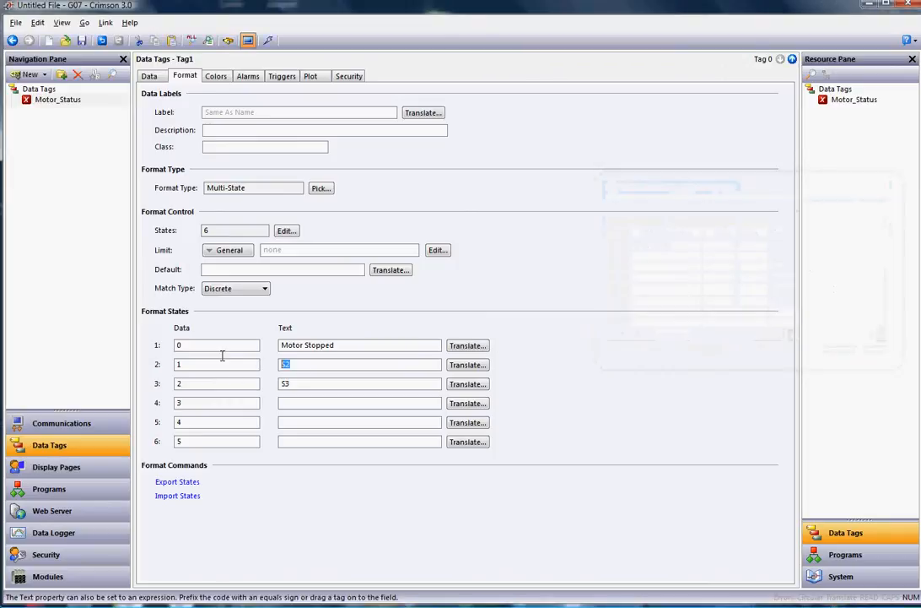
text(Run Motor)
click(359, 383)
text(Jog Motor)
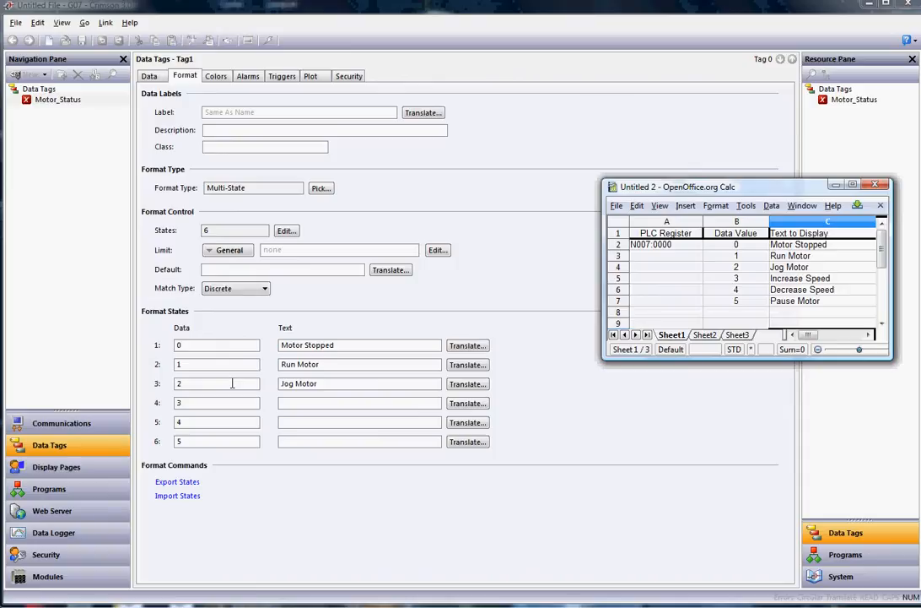
key(alt+tab)
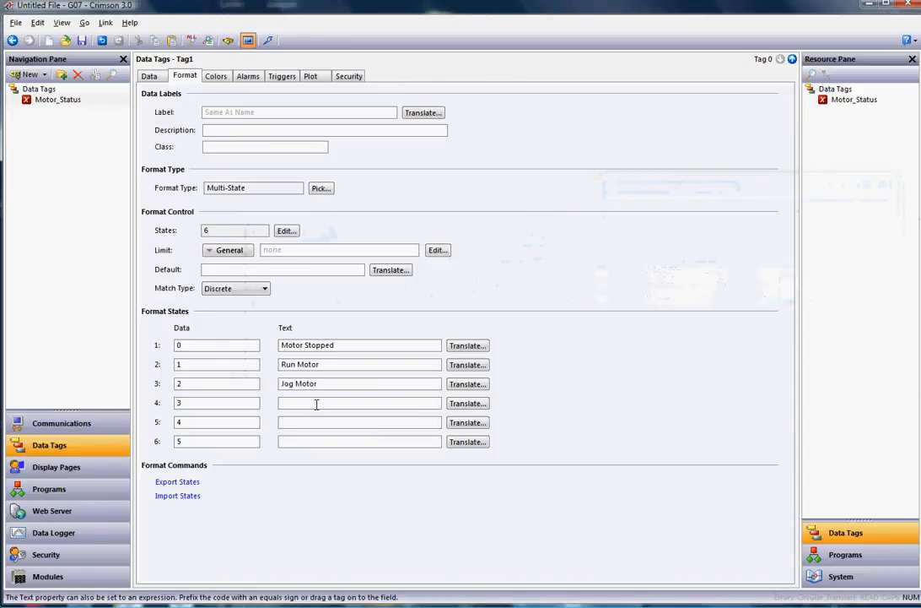
text(Increase Speed)
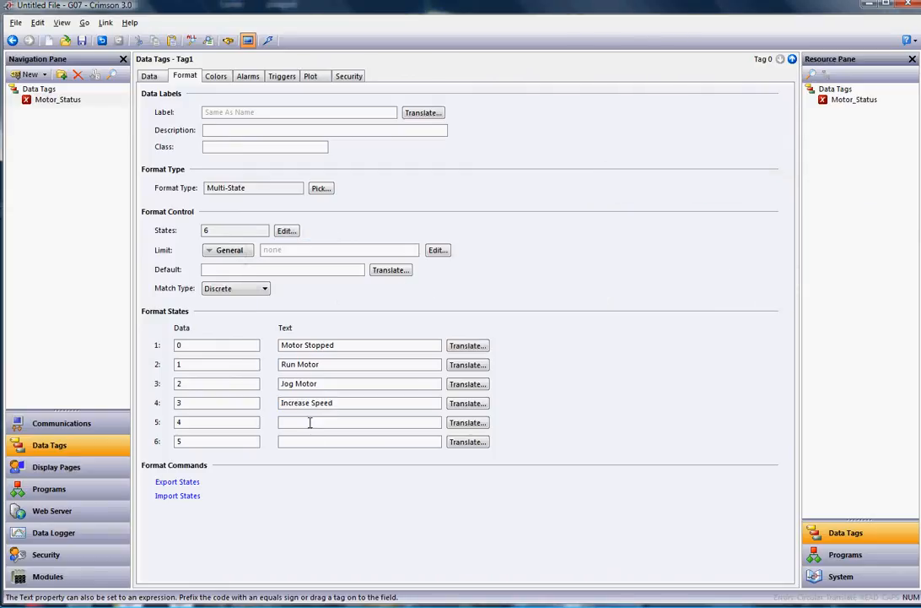
text(Decrease Speed)
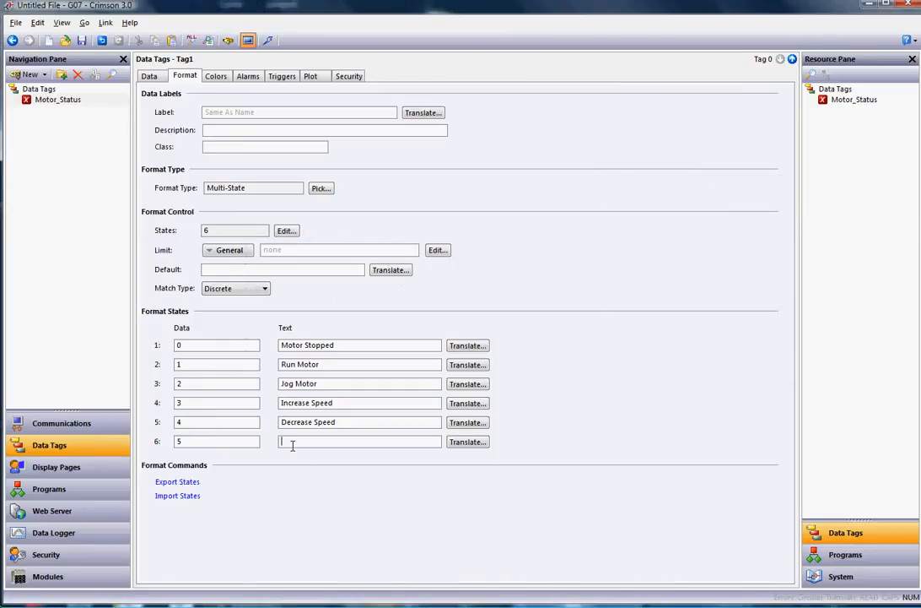
text(Pause Motor)
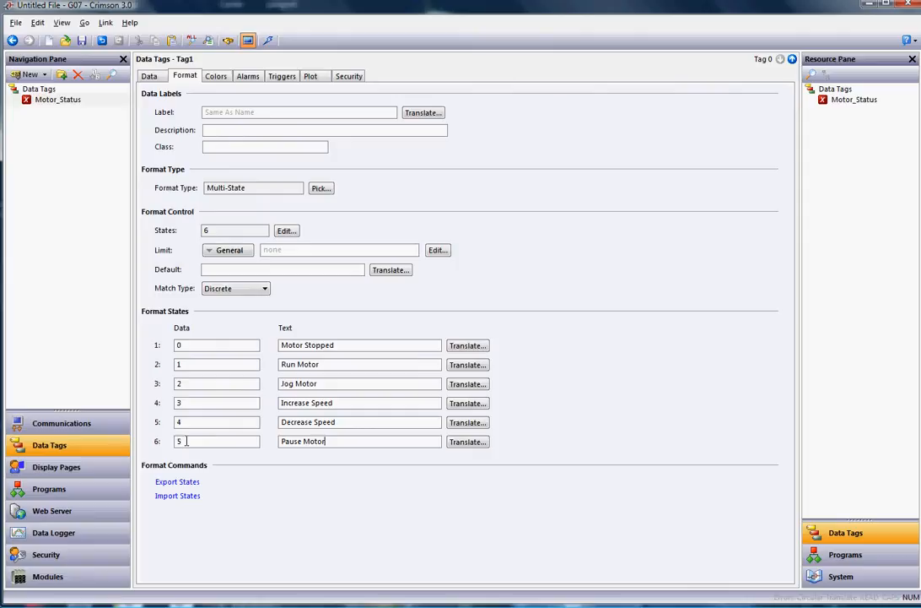
mouse_move(300, 438)
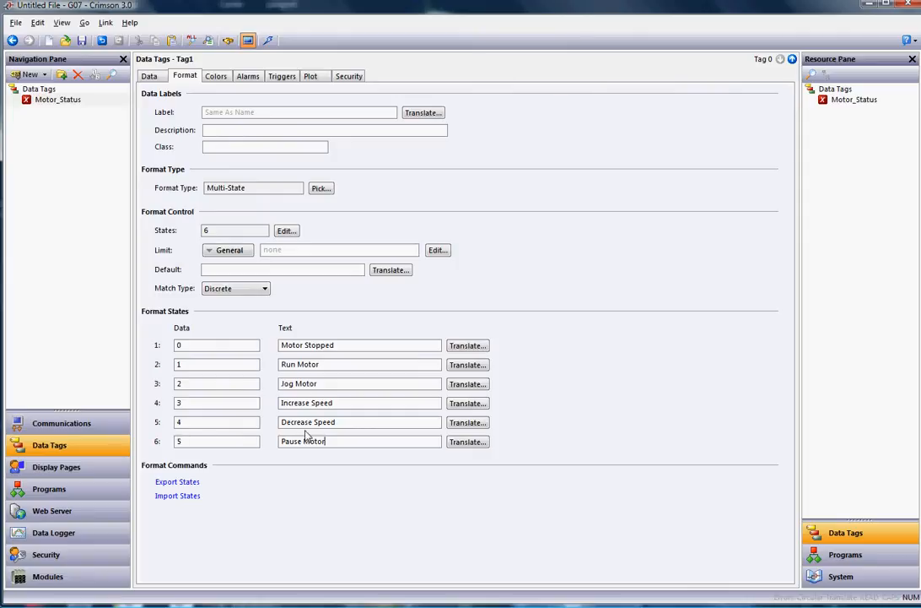
mouse_move(236, 307)
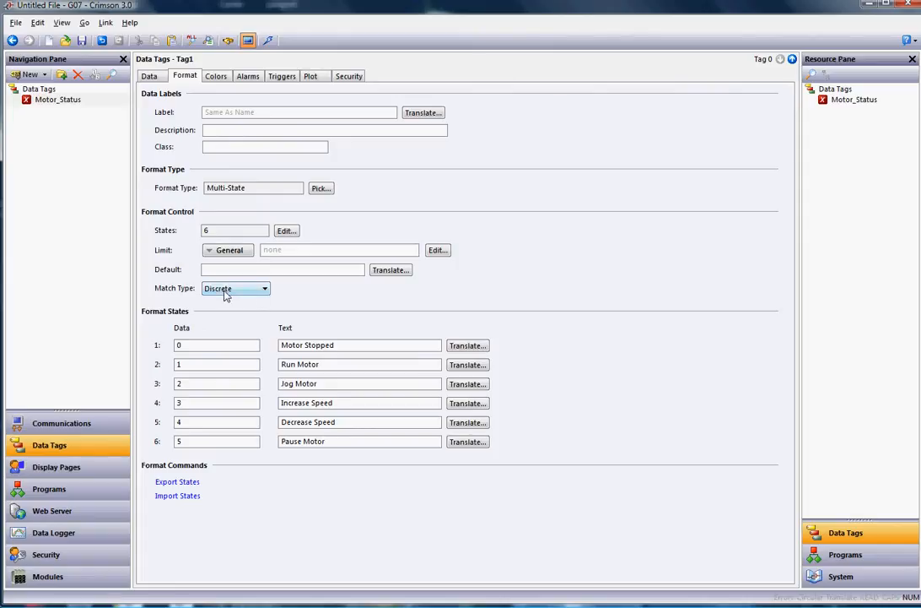
Set the tag's default text to UnDefined State for unmatched values
click(284, 270)
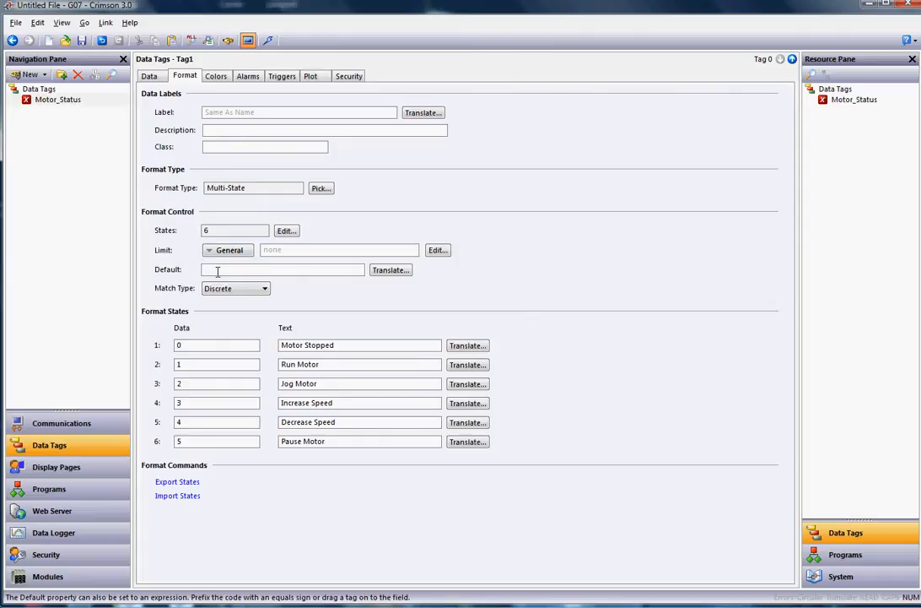
text(UnDefined State)
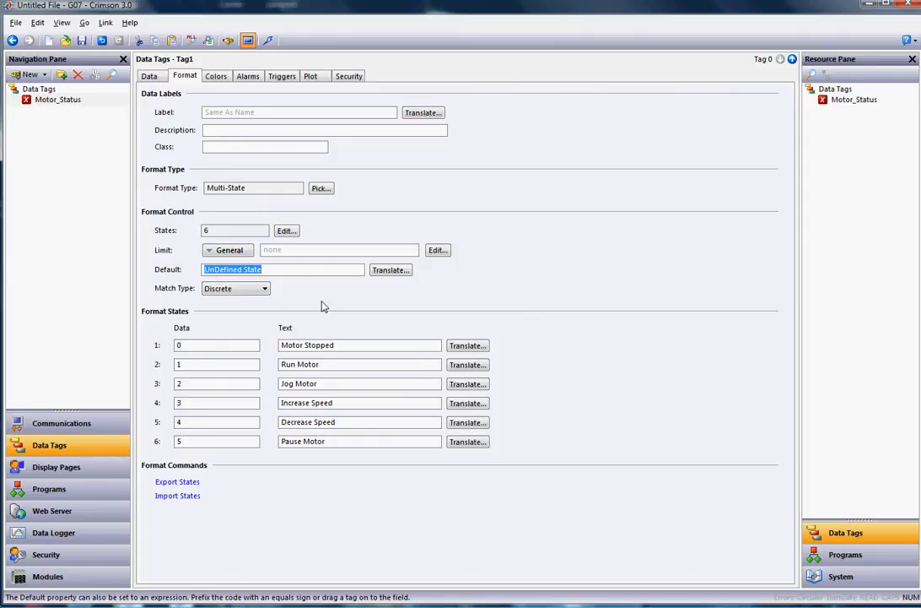
mouse_move(231, 326)
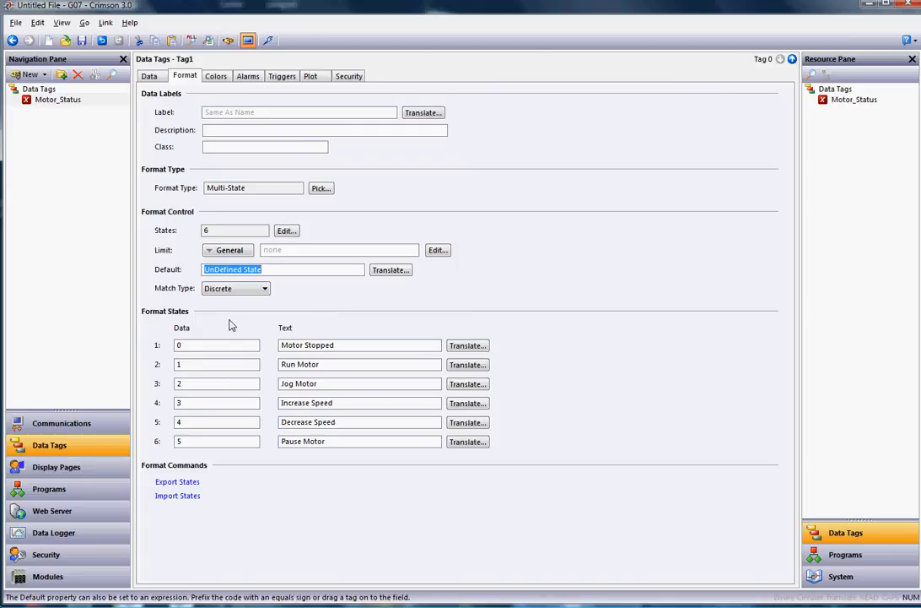
mouse_move(68, 465)
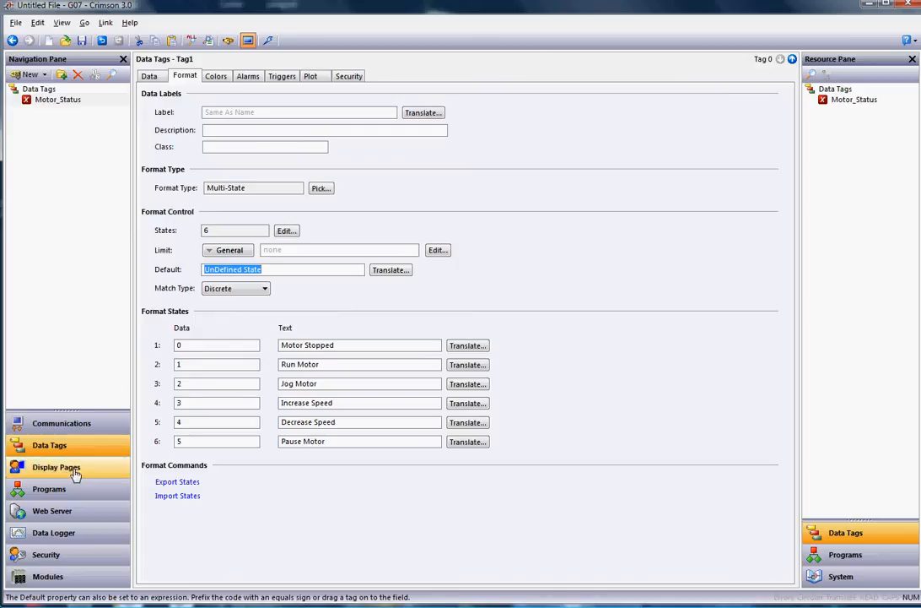
Drop Motor_Status onto Page1 below the title and widen its data box
click(55, 466)
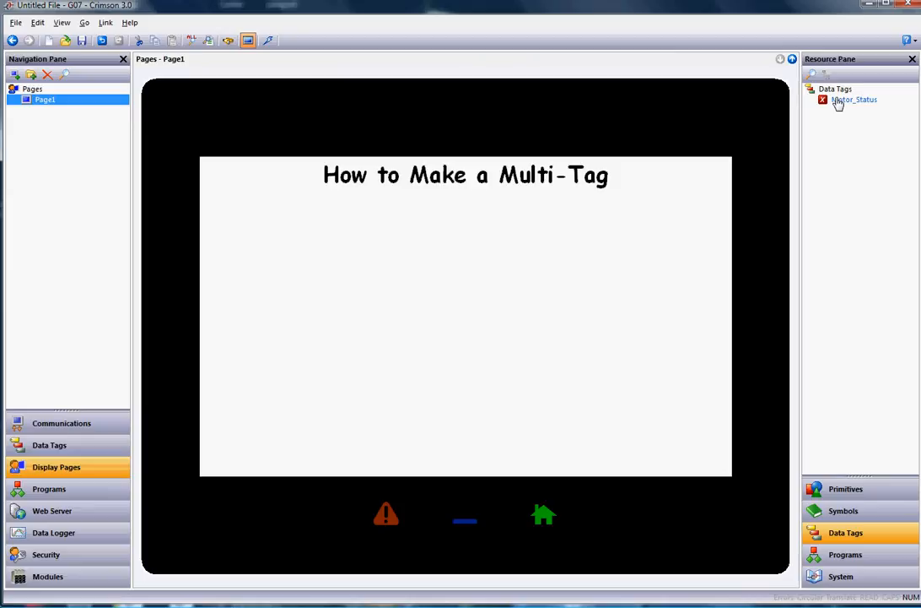
drag(854, 100, 355, 260)
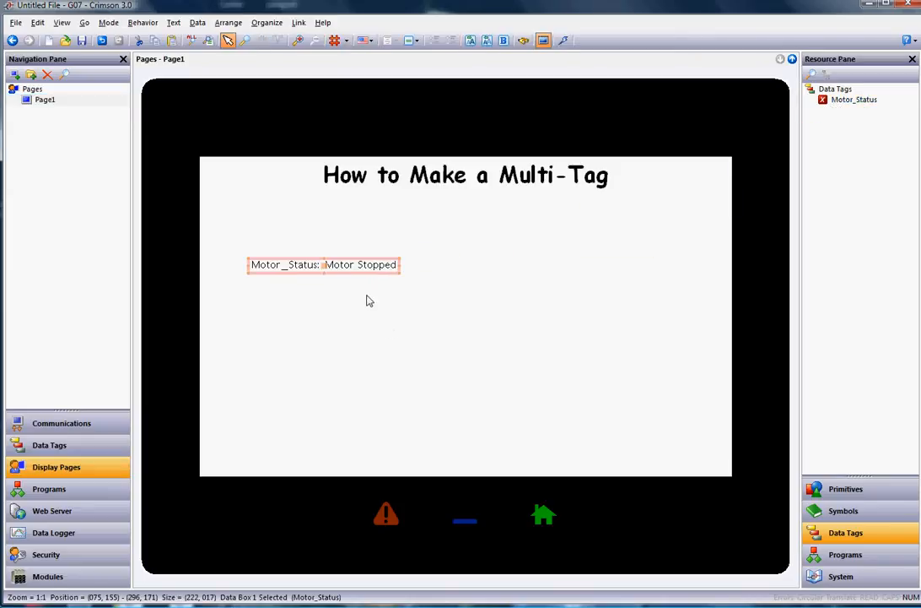
mouse_move(344, 270)
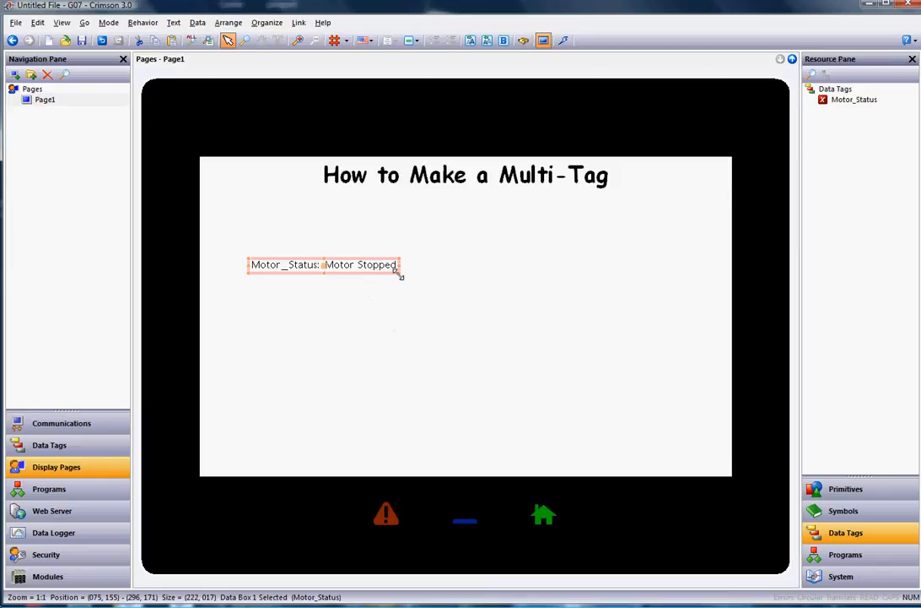
drag(402, 270, 506, 287)
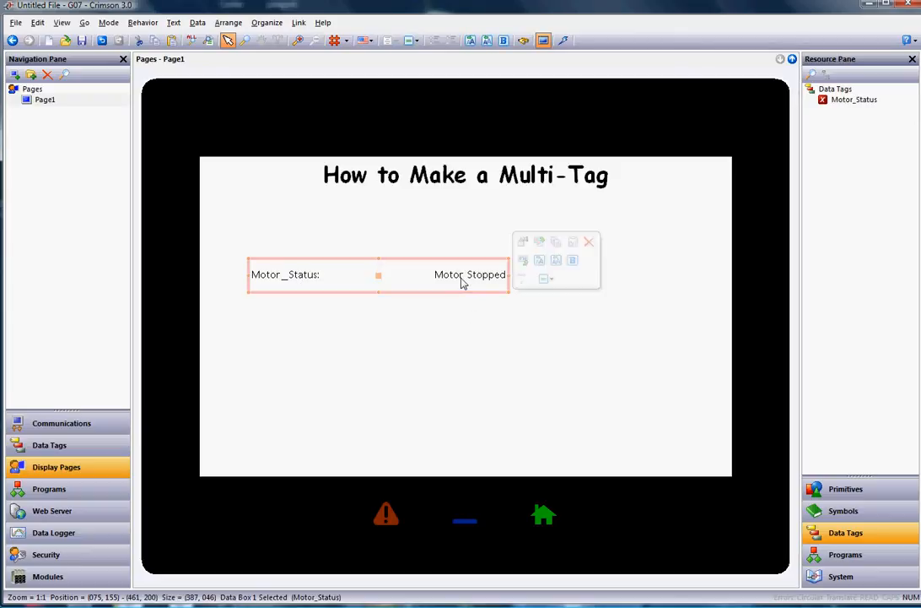
Set the Motor_Status box contents to Data Value only, removing its label
right_click(462, 279)
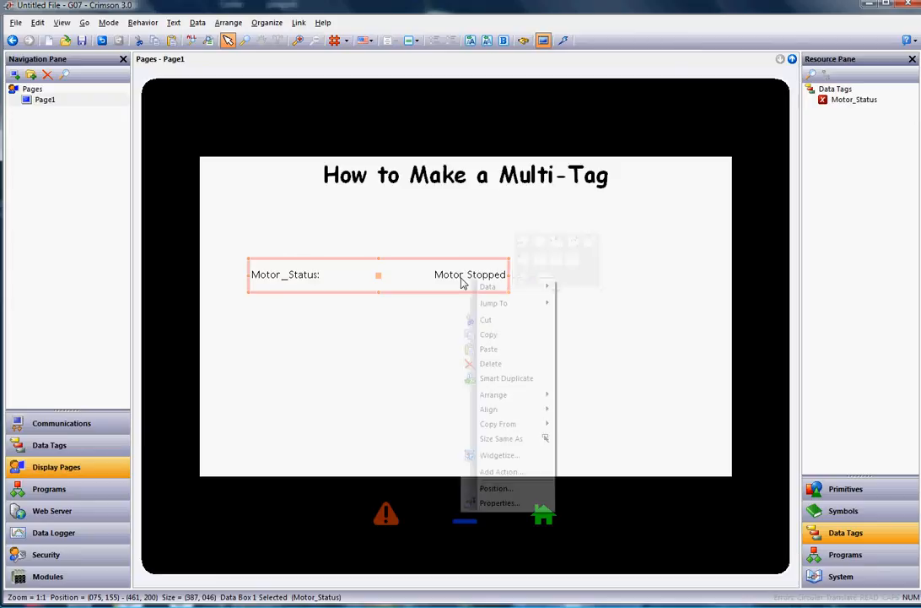
mouse_move(488, 286)
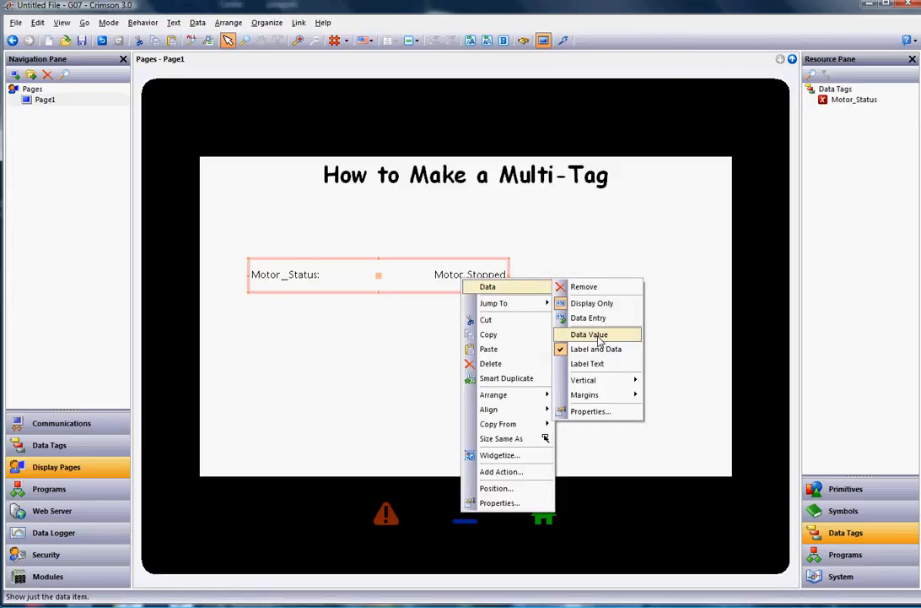
click(589, 334)
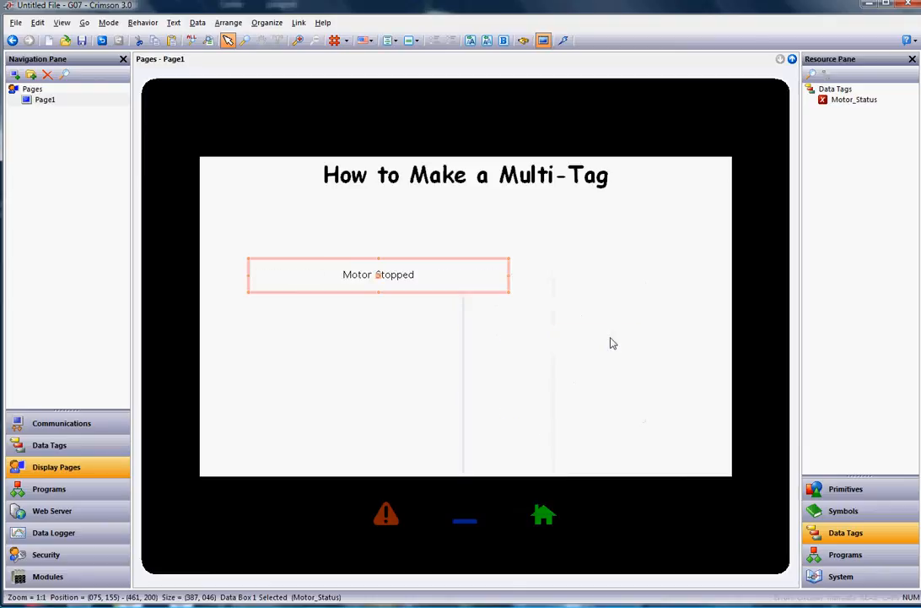
mouse_move(466, 278)
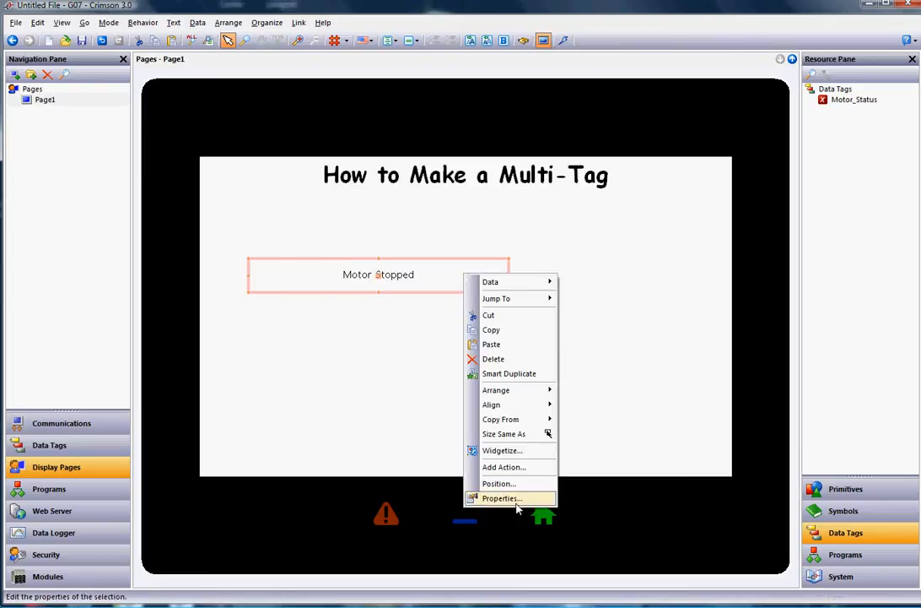
click(500, 498)
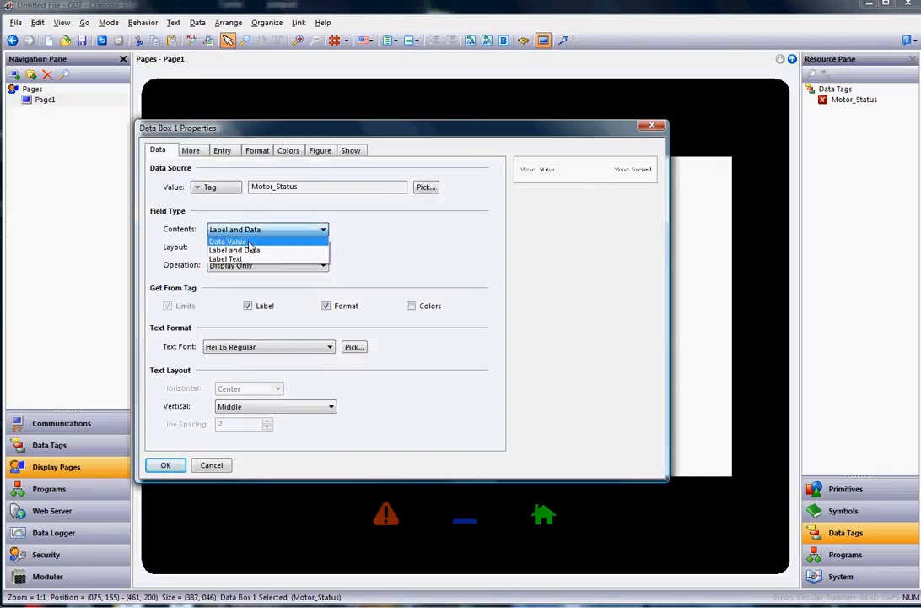
click(226, 241)
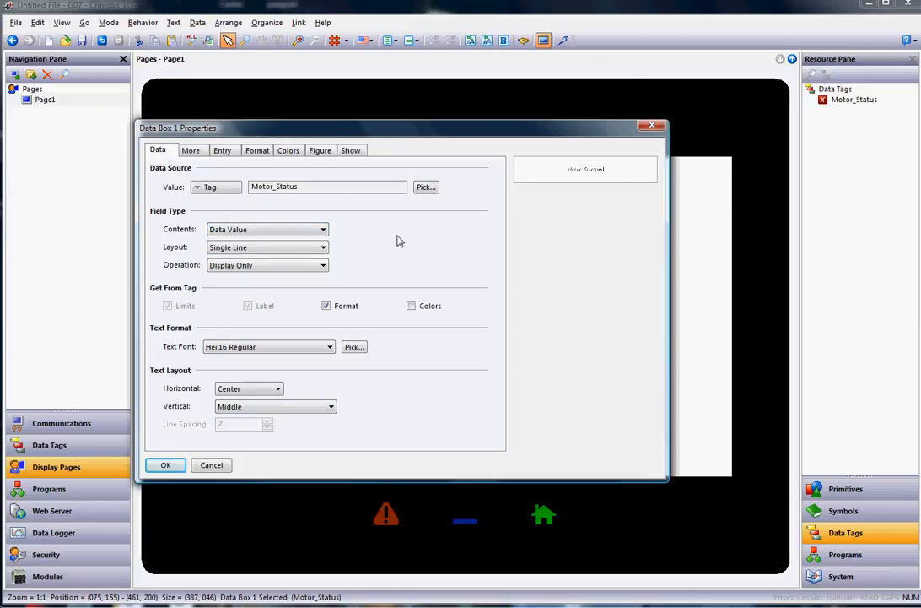
click(165, 465)
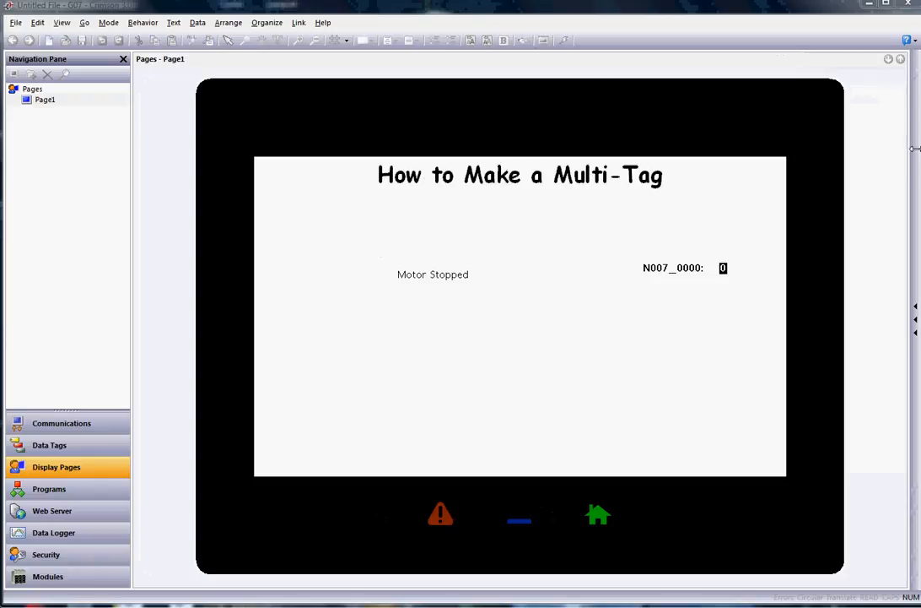
mouse_move(751, 260)
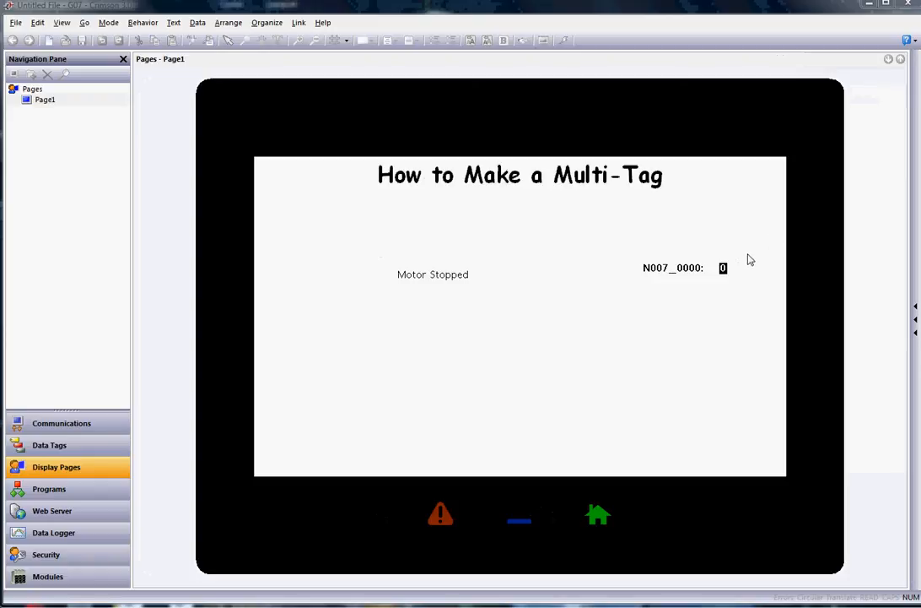
mouse_move(719, 276)
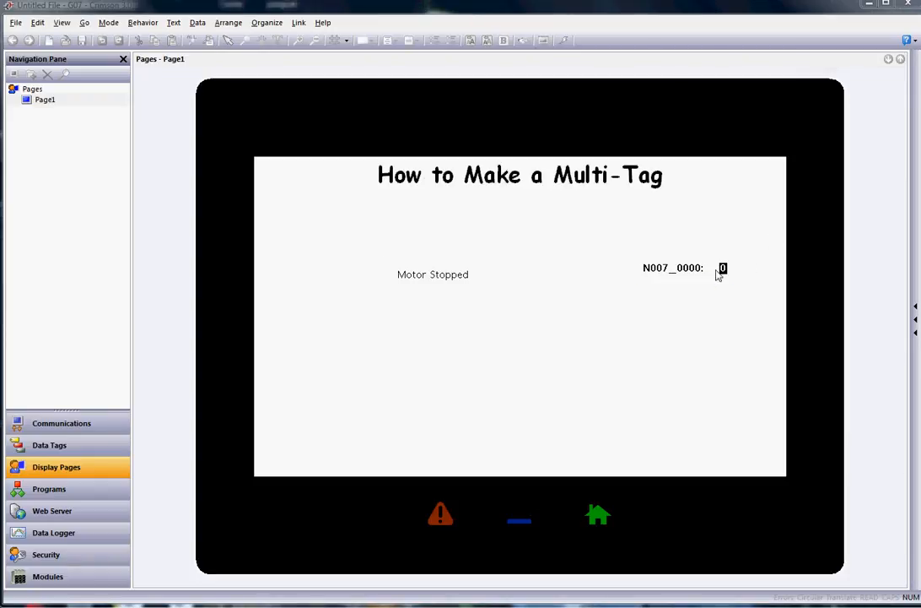
Reposition the Motor Stopped text and launch the page in the emulator
click(684, 266)
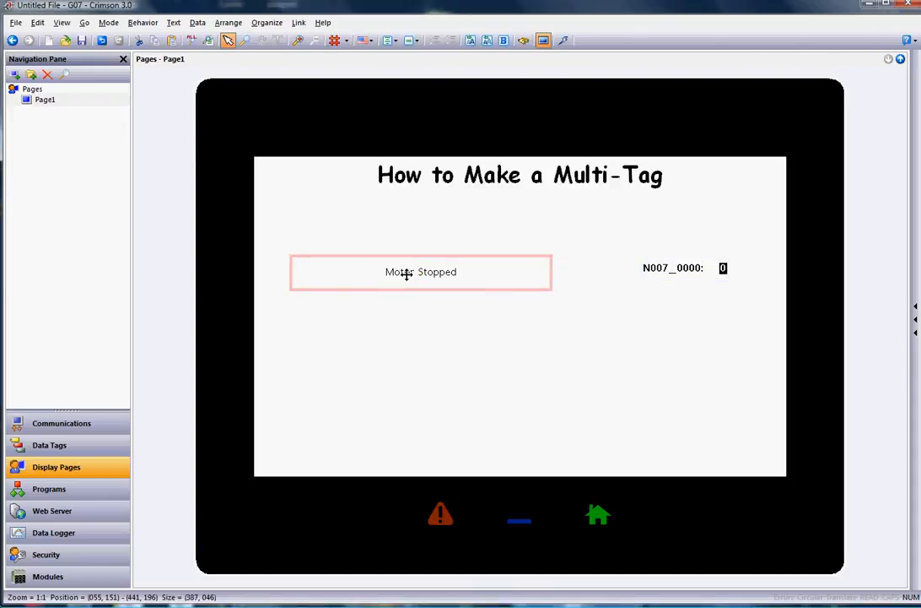
drag(420, 272, 395, 265)
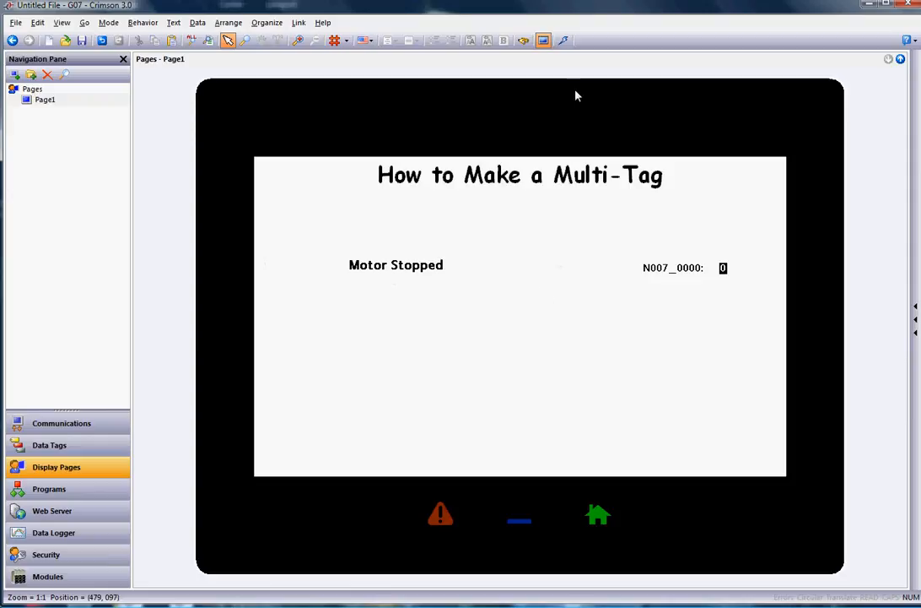
click(564, 40)
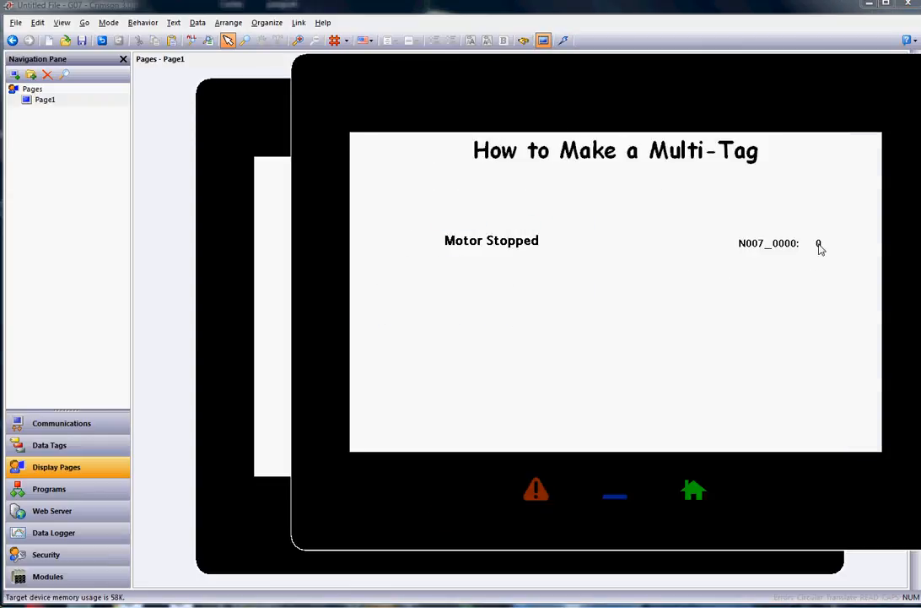
Enter values 1 and 3 into the N007_0000 field, confirming 3 displays Increase Speed
click(816, 243)
text(1)
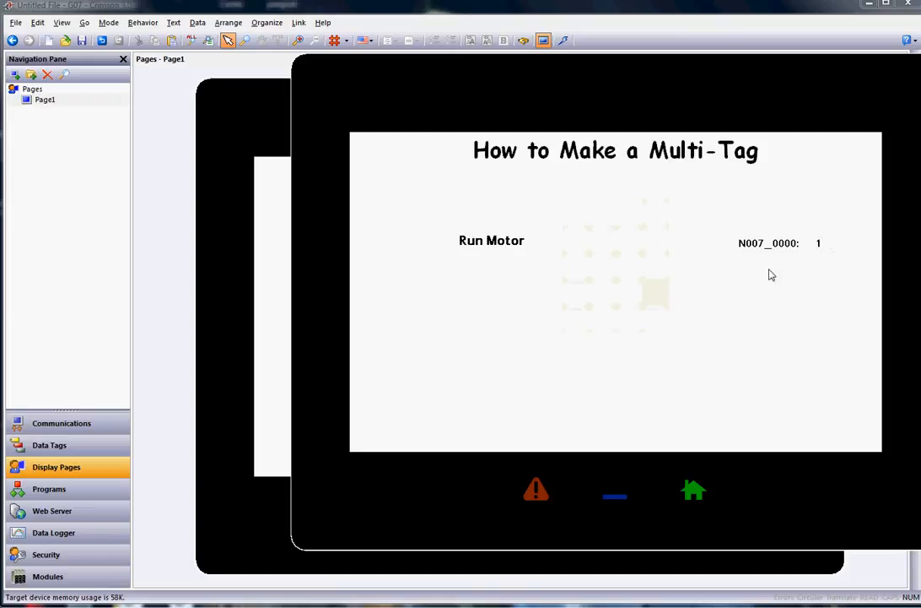
click(817, 243)
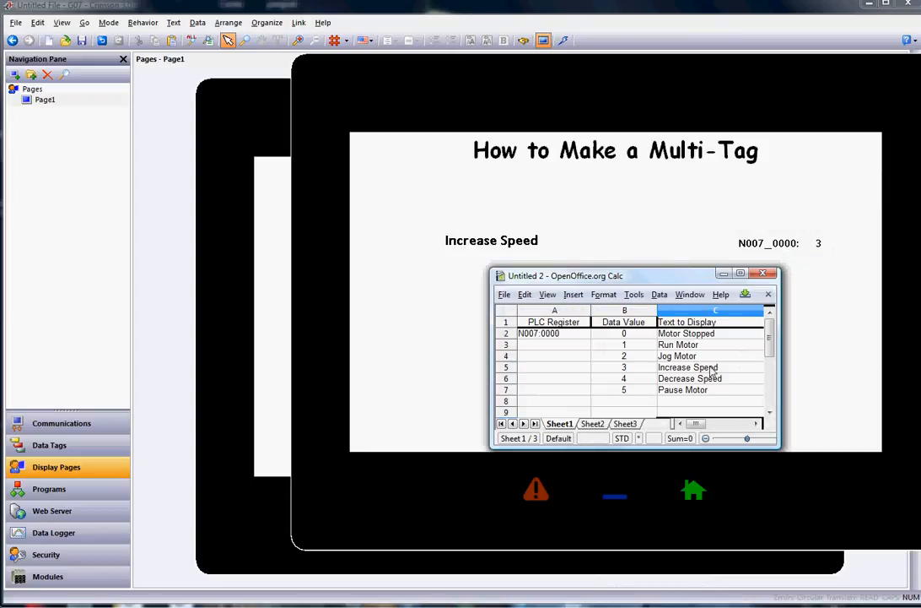
click(817, 243)
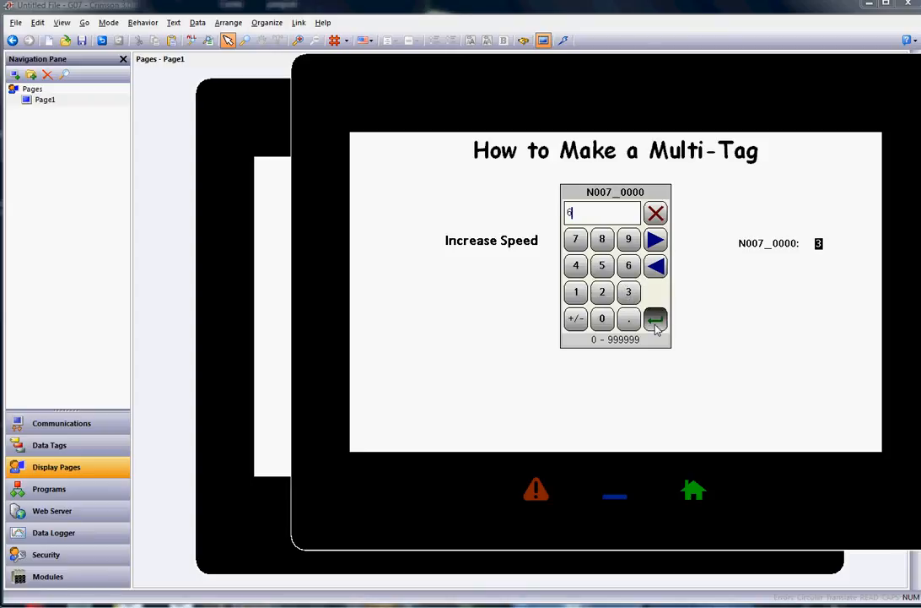
Submit 88 to show UnDefined State and 1 for Run Motor, then return to the Motor Stopped data box
click(655, 319)
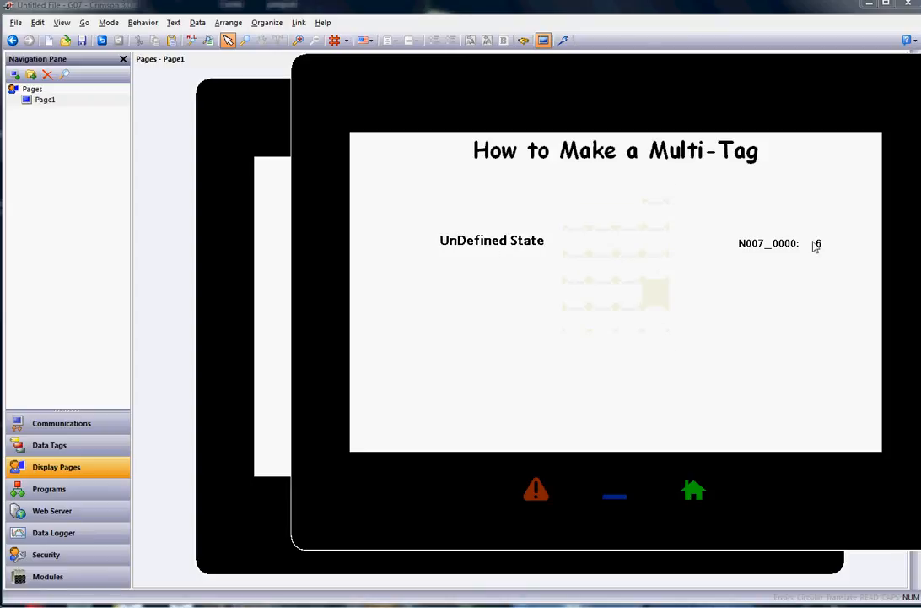
click(815, 243)
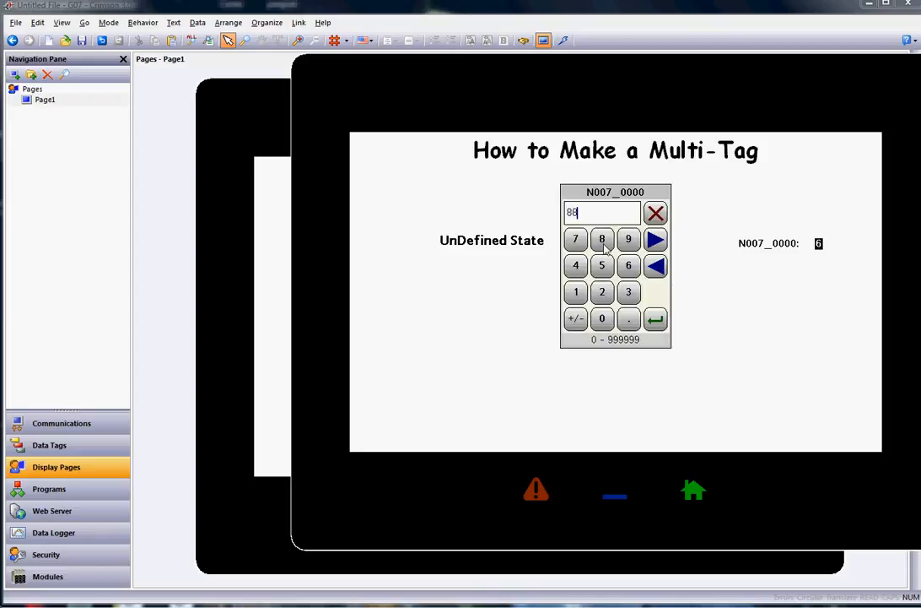
click(655, 317)
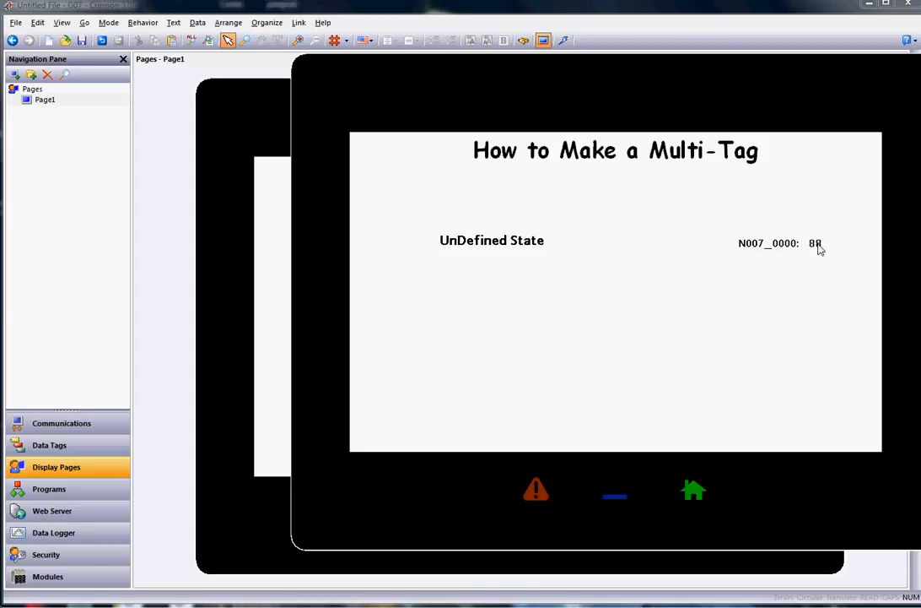
mouse_move(638, 267)
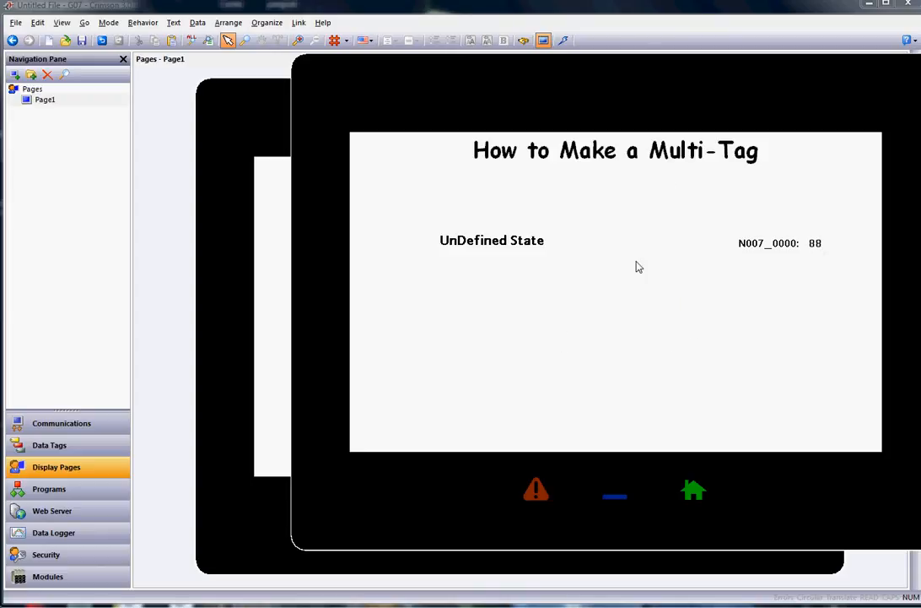
mouse_move(817, 246)
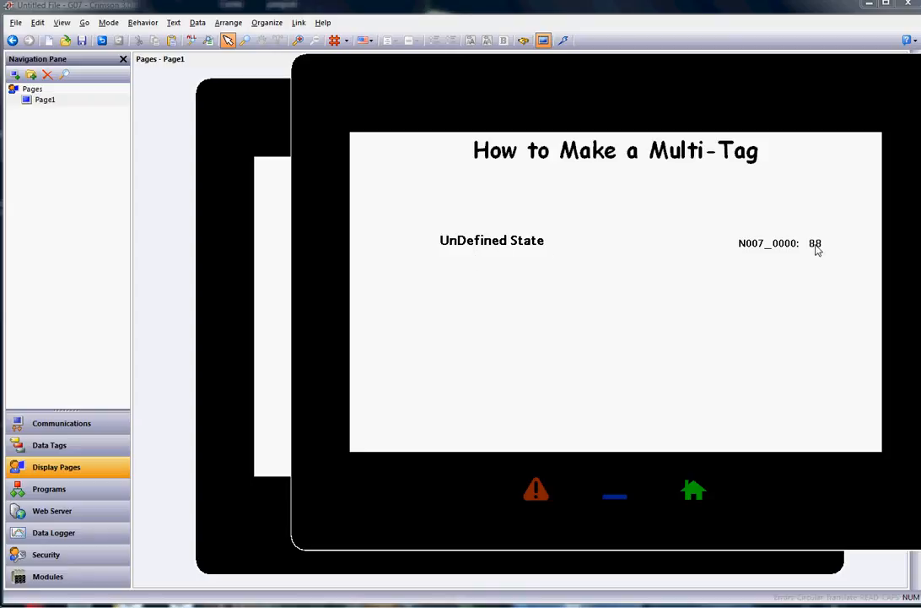
click(814, 243)
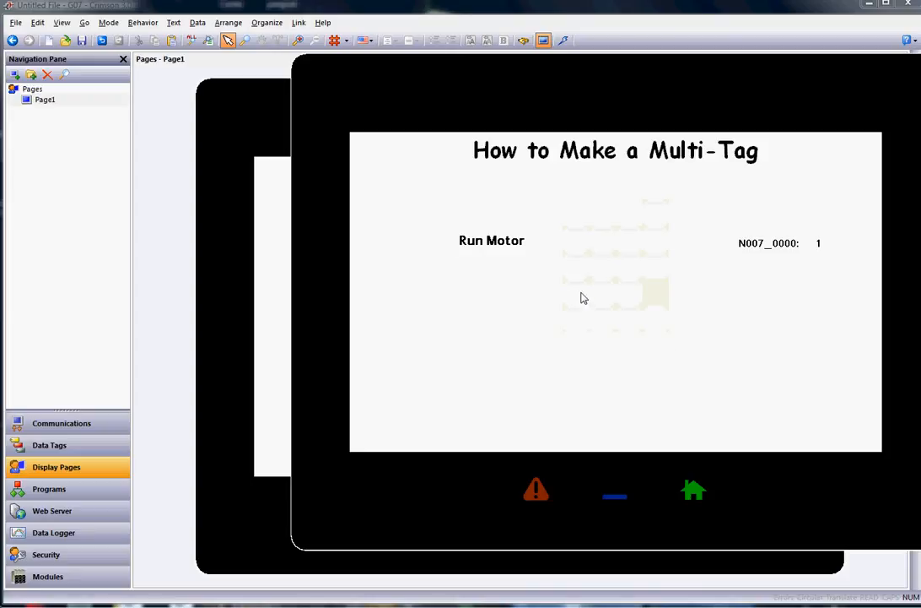
mouse_move(587, 297)
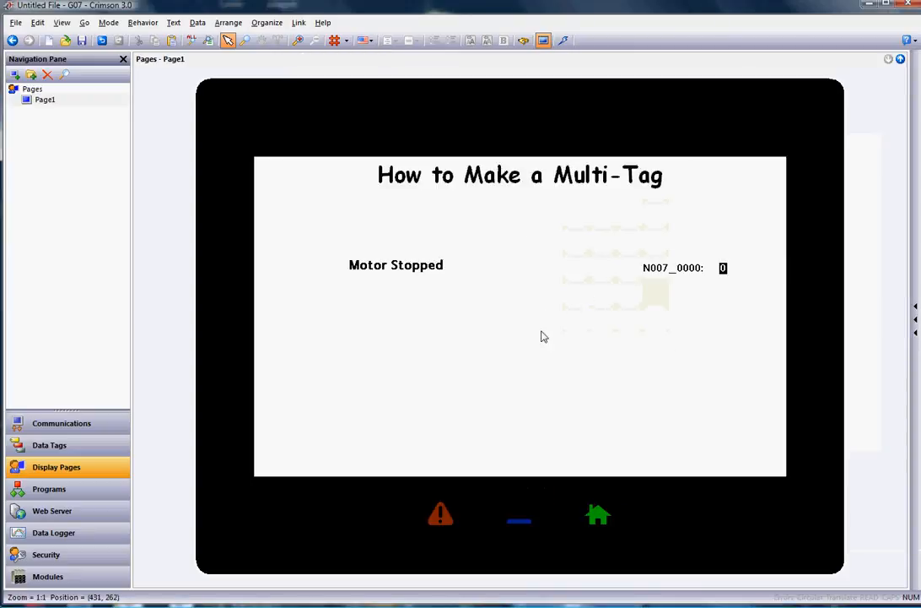
click(395, 263)
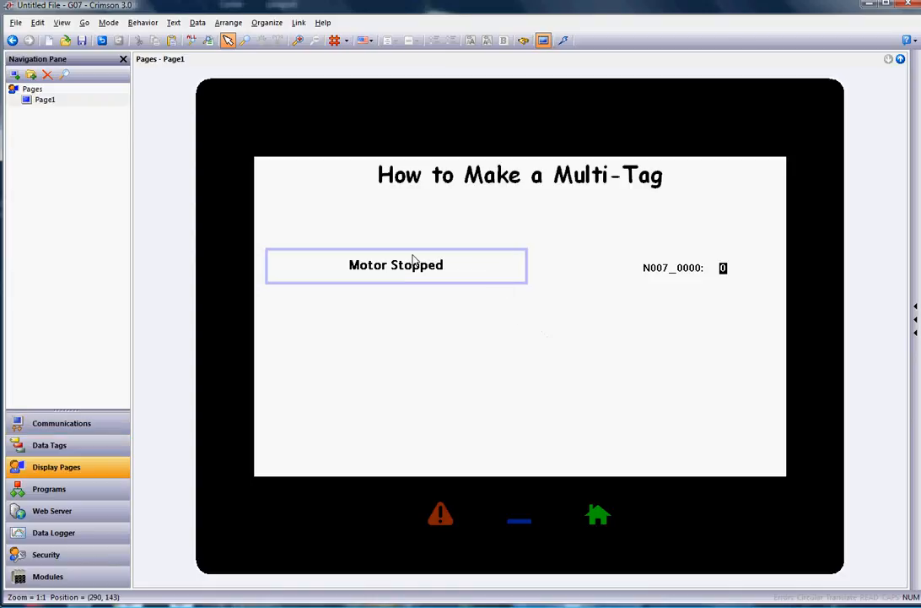
mouse_move(439, 276)
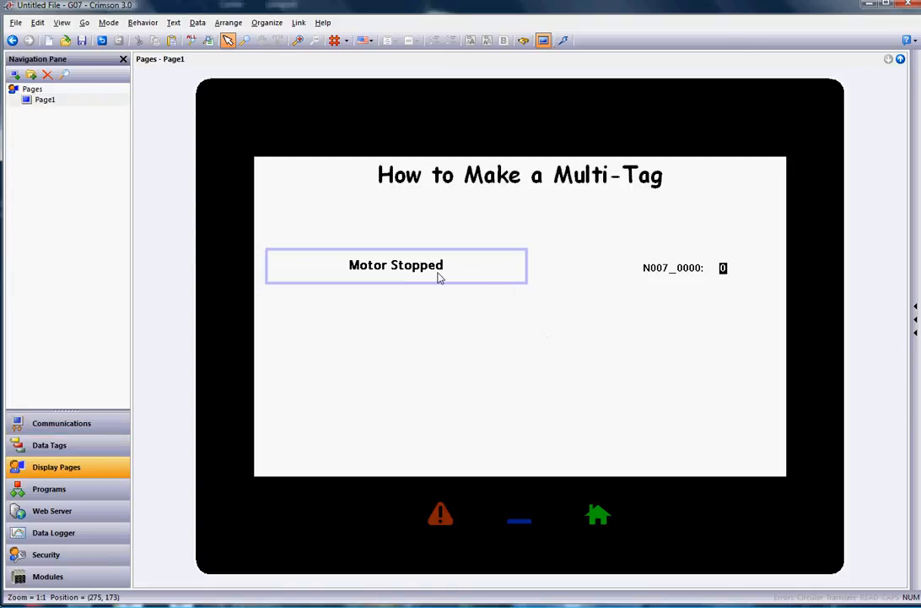